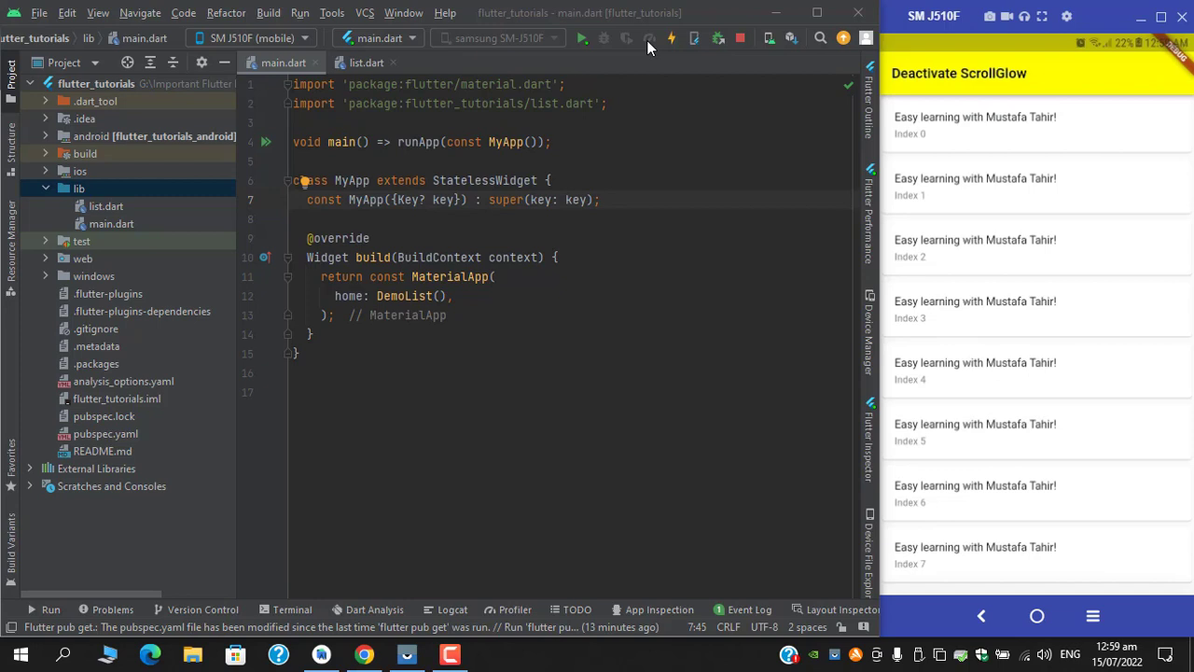
pyautogui.moveTo(1048, 170)
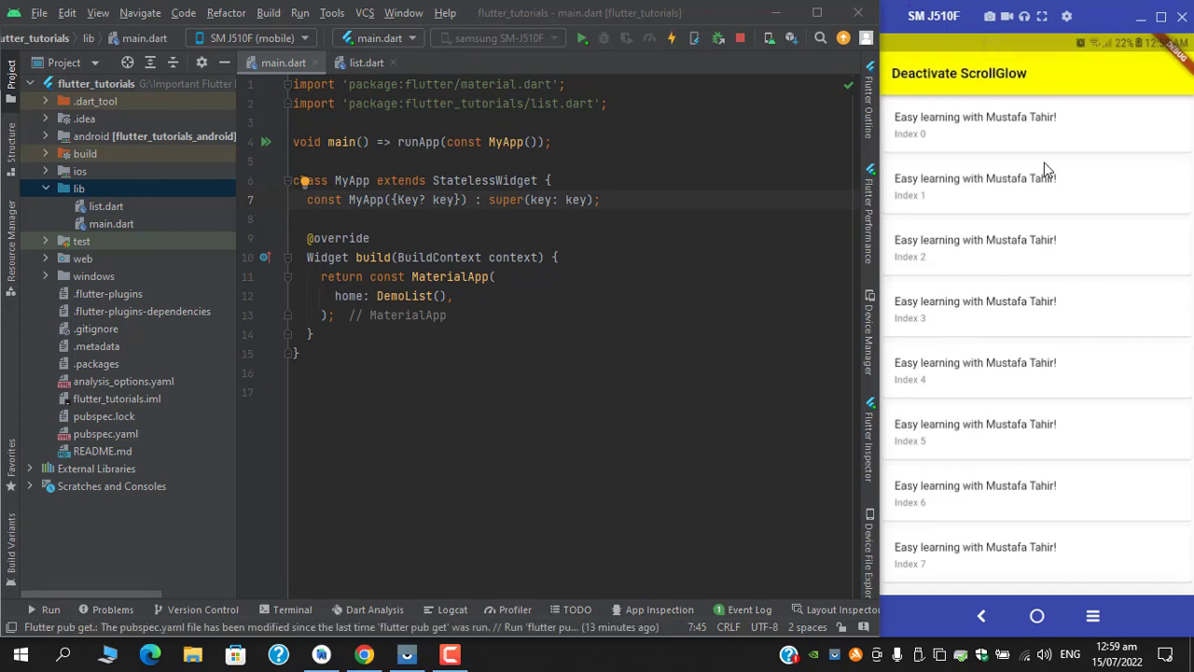
pyautogui.moveTo(1030, 168)
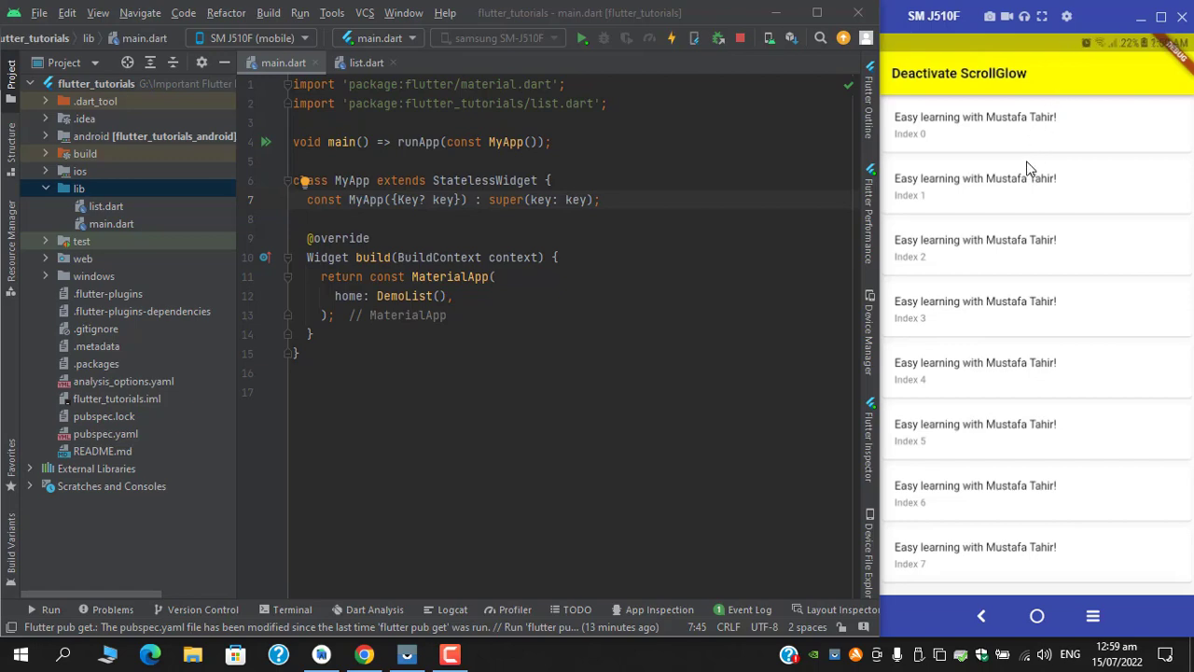
pyautogui.moveTo(1056, 170)
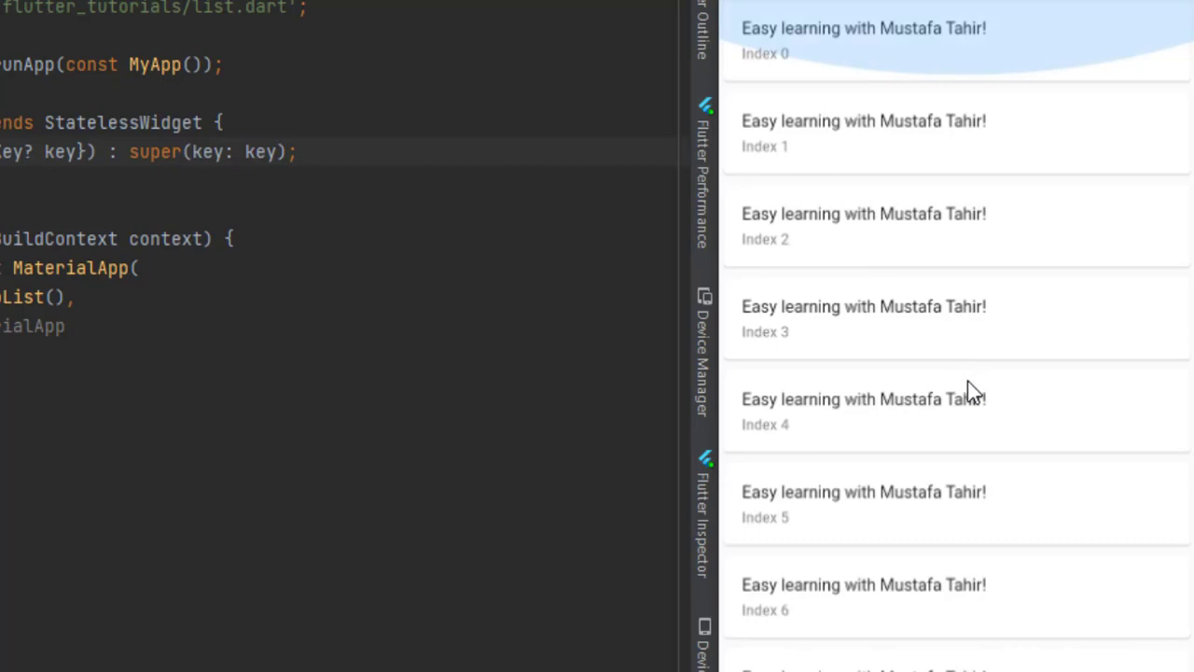
pyautogui.moveTo(975, 448)
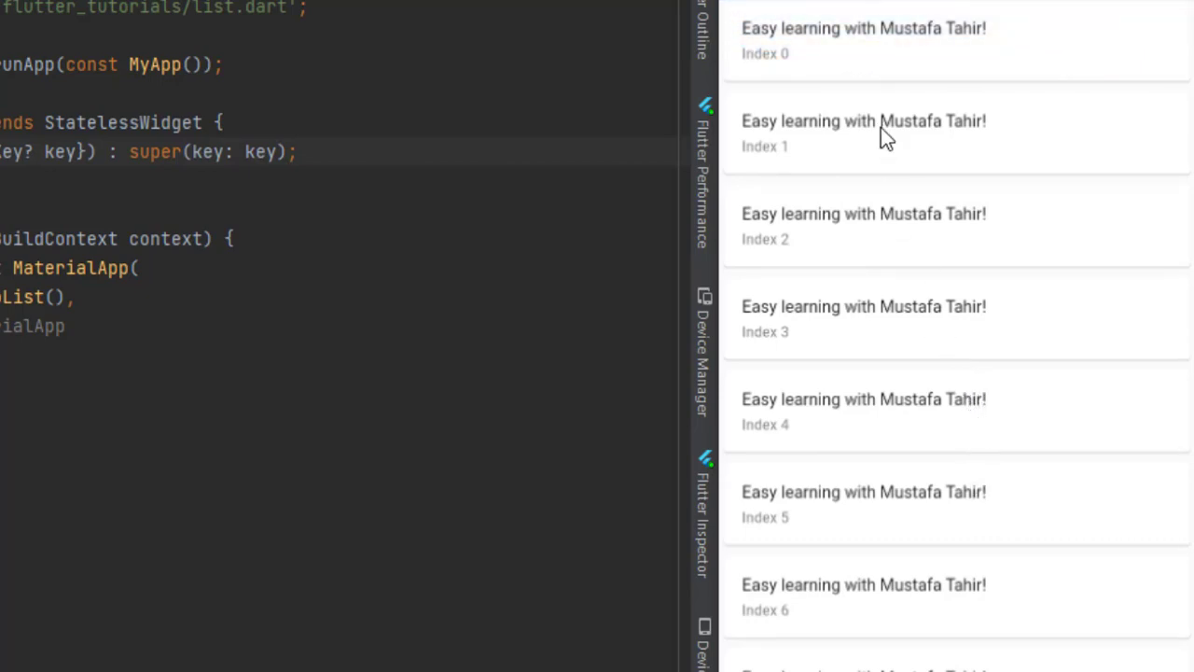
pyautogui.moveTo(929, 287)
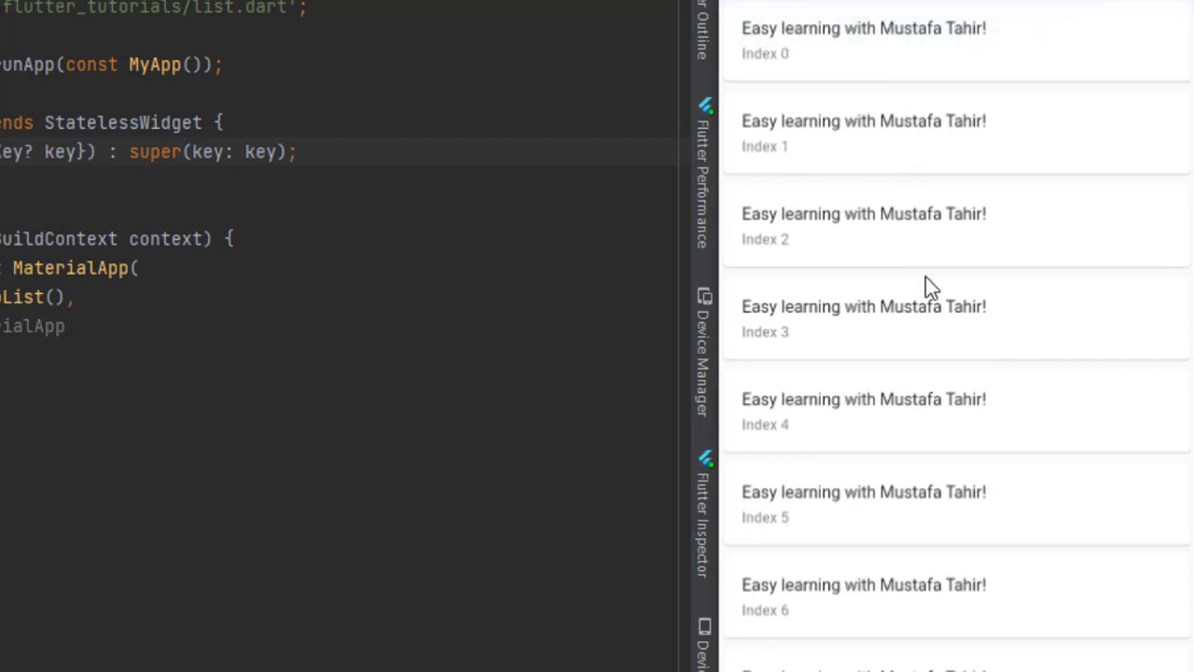
pyautogui.moveTo(897, 120)
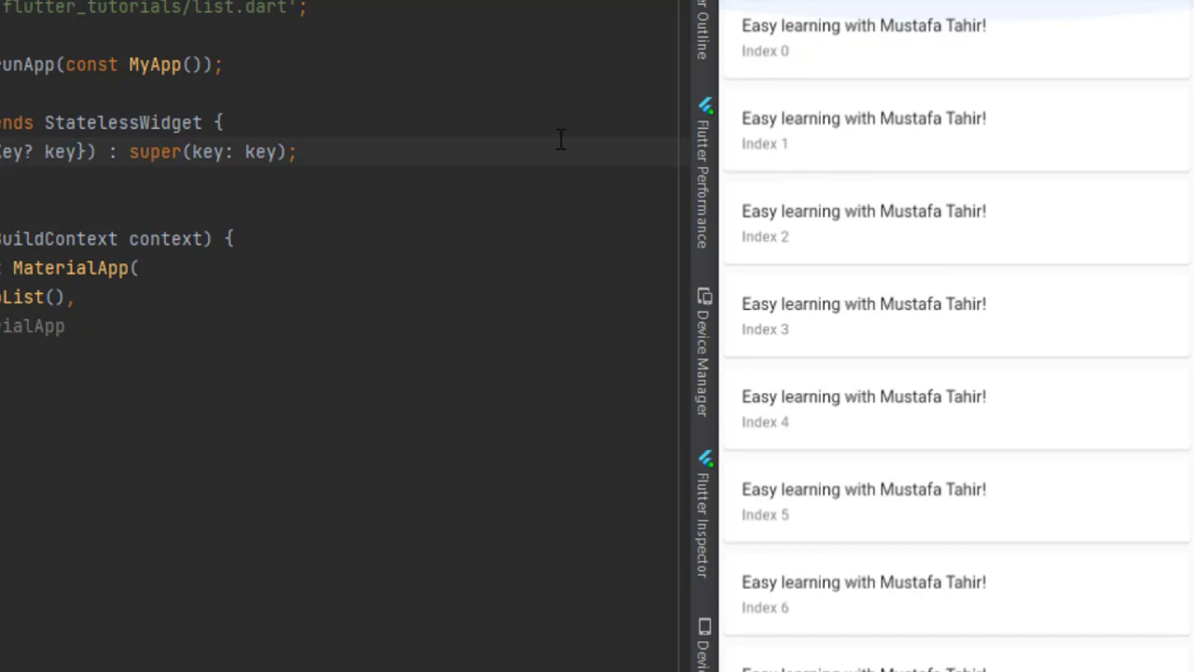
pyautogui.moveTo(513, 153)
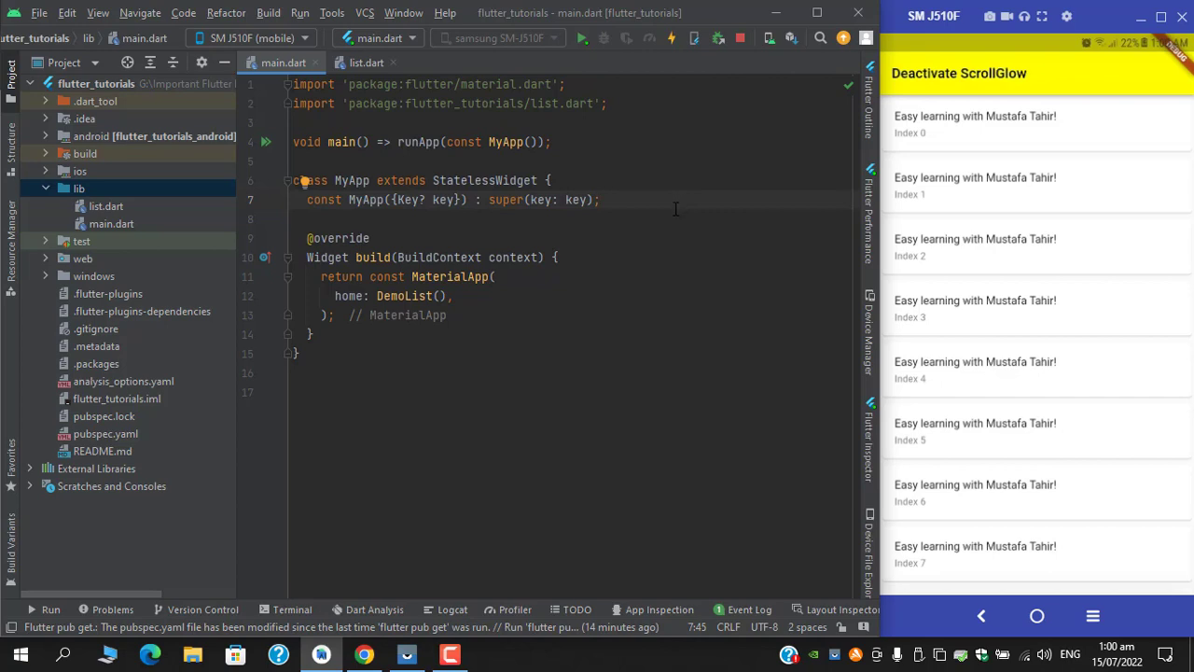
pyautogui.moveTo(661, 221)
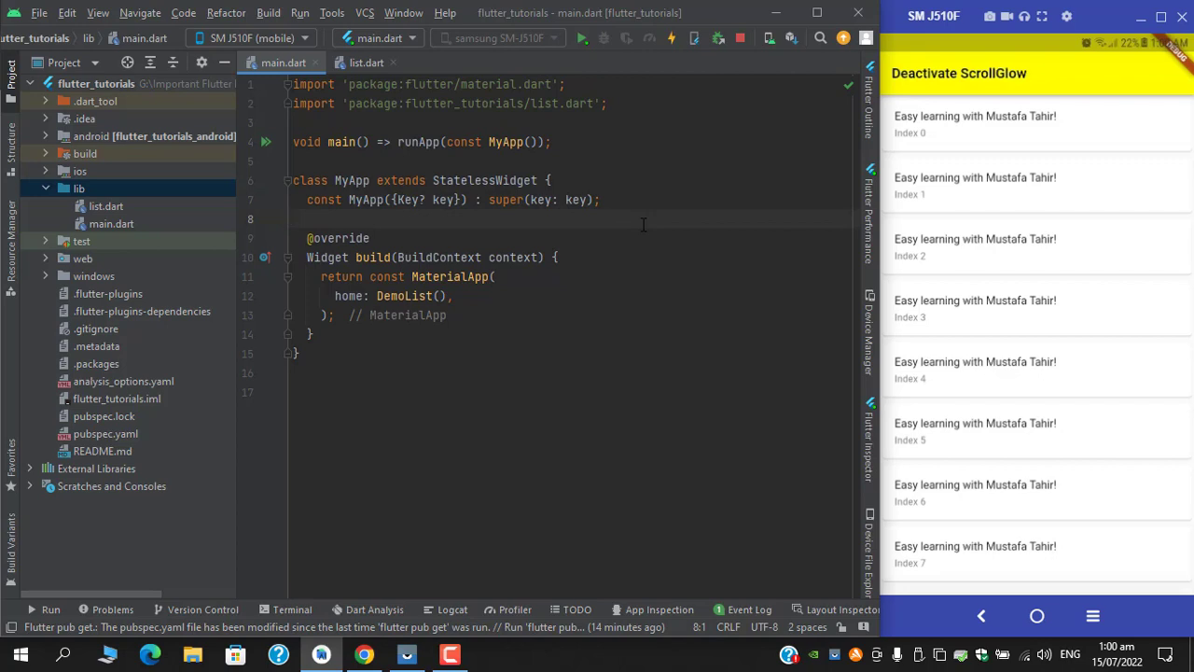
pyautogui.moveTo(634, 235)
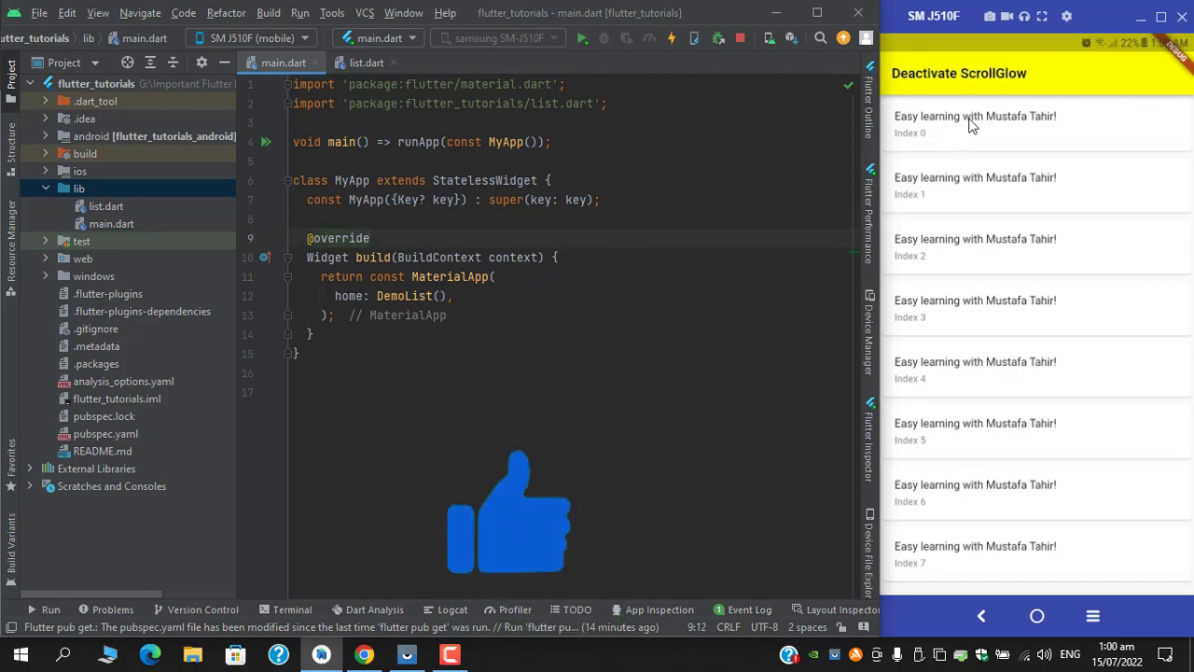
# Place the cursor in main.dart to start adding blank lines below the MyApp class
pyautogui.click(370, 238)
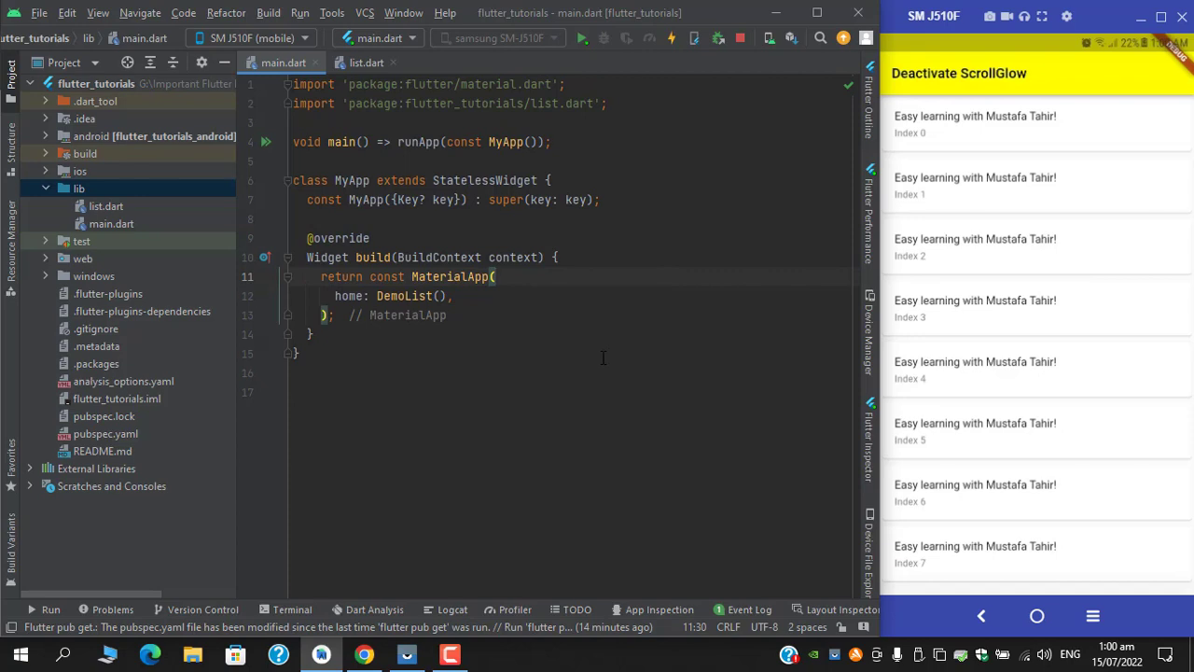
pyautogui.moveTo(596, 358)
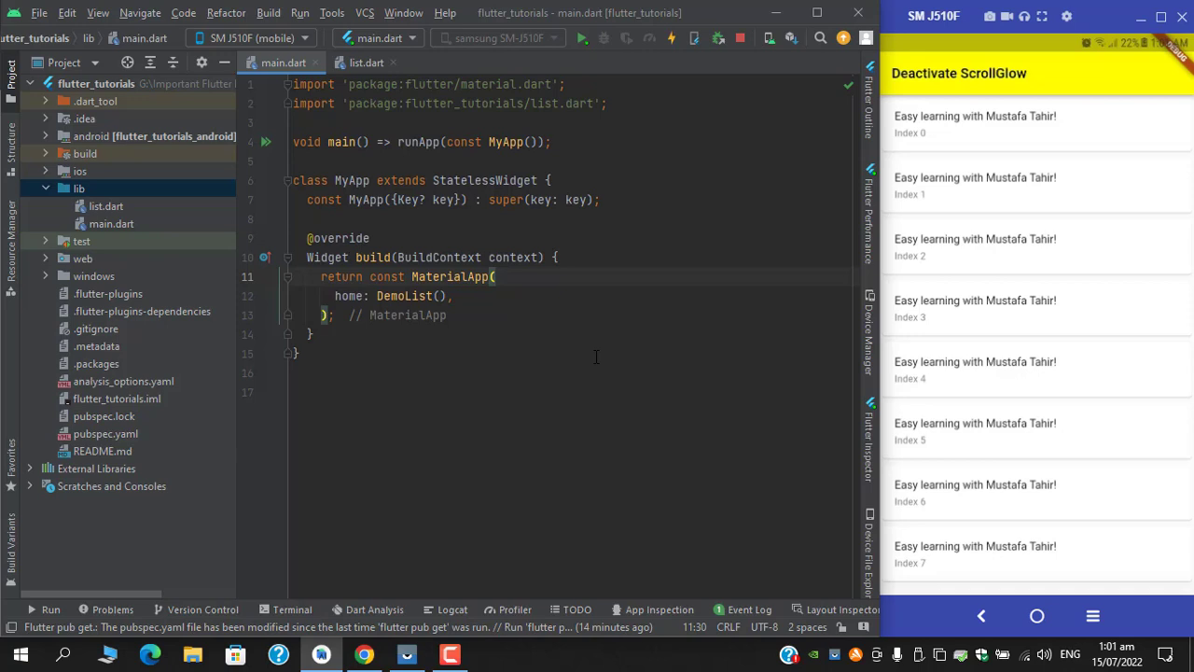
pyautogui.moveTo(571, 332)
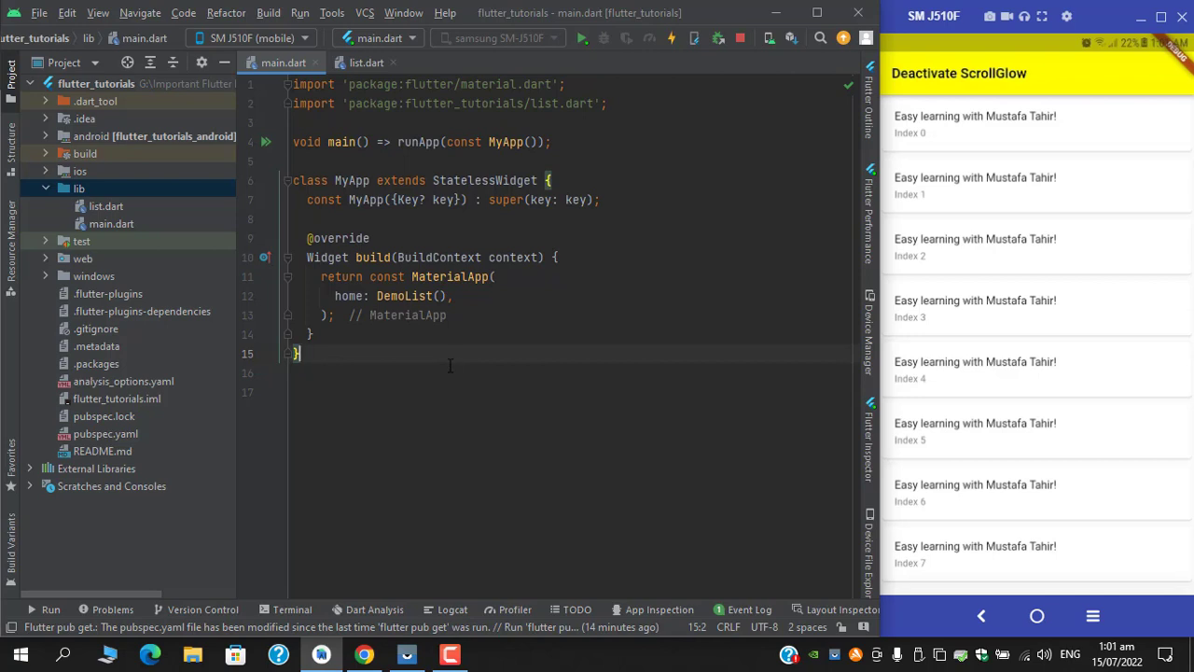
pyautogui.moveTo(474, 364)
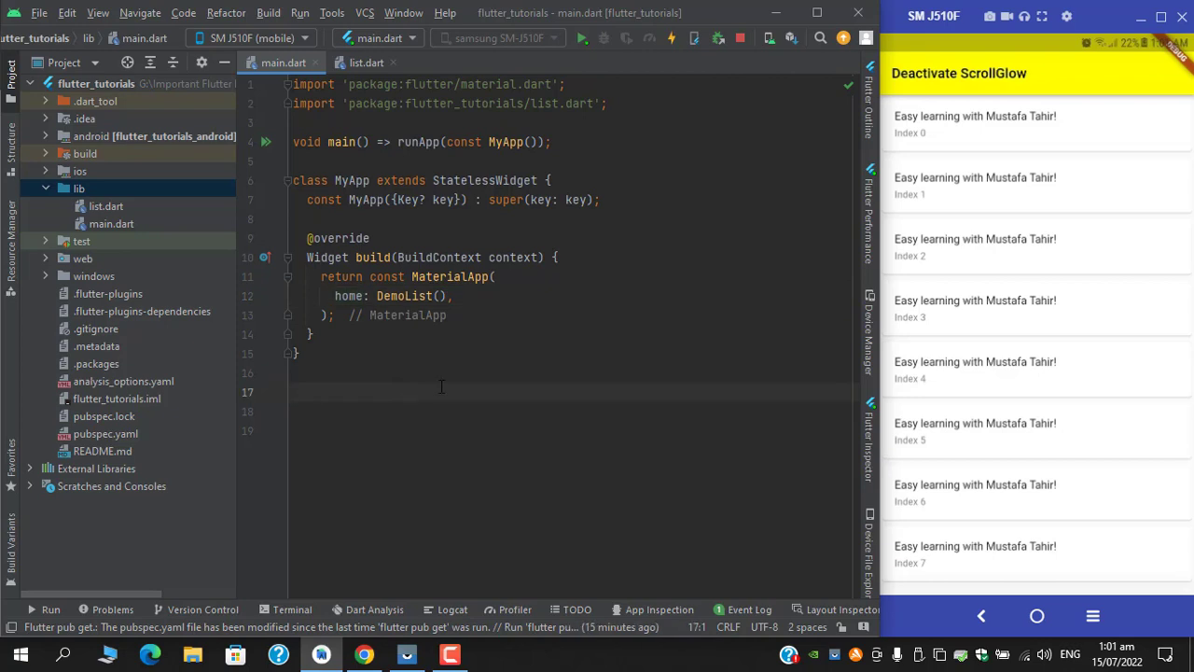
# Declare 'class CustomBehavior extends ScrollBehavior {' below MyApp with an empty body
pyautogui.write('cl')
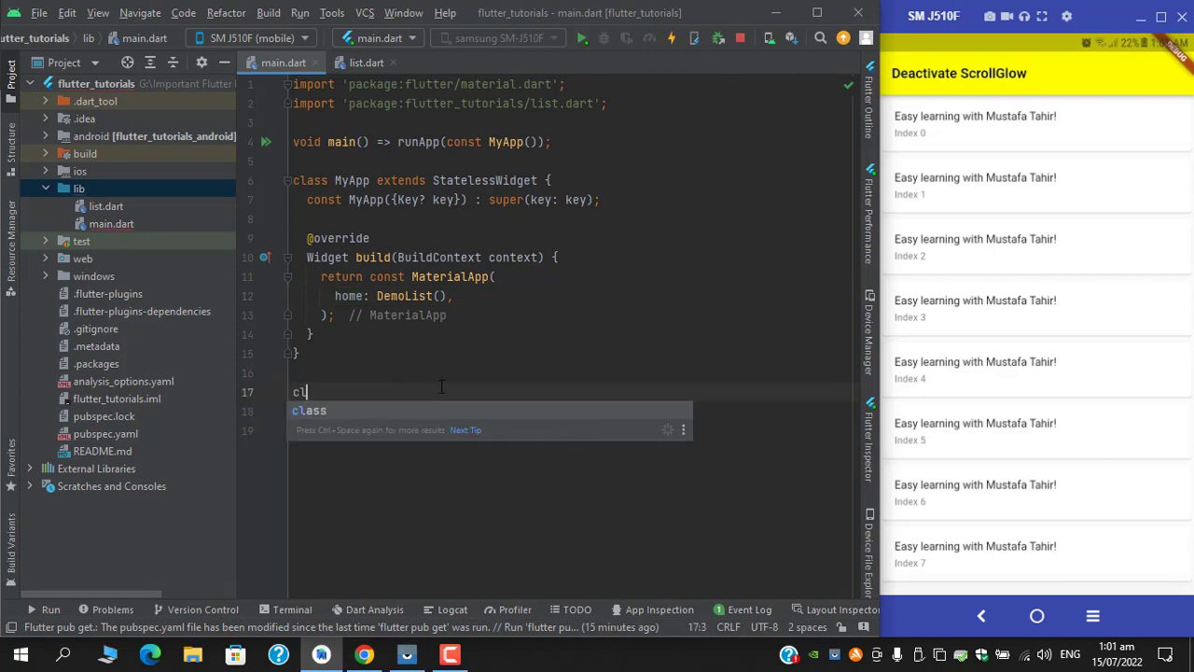
pyautogui.write('a')
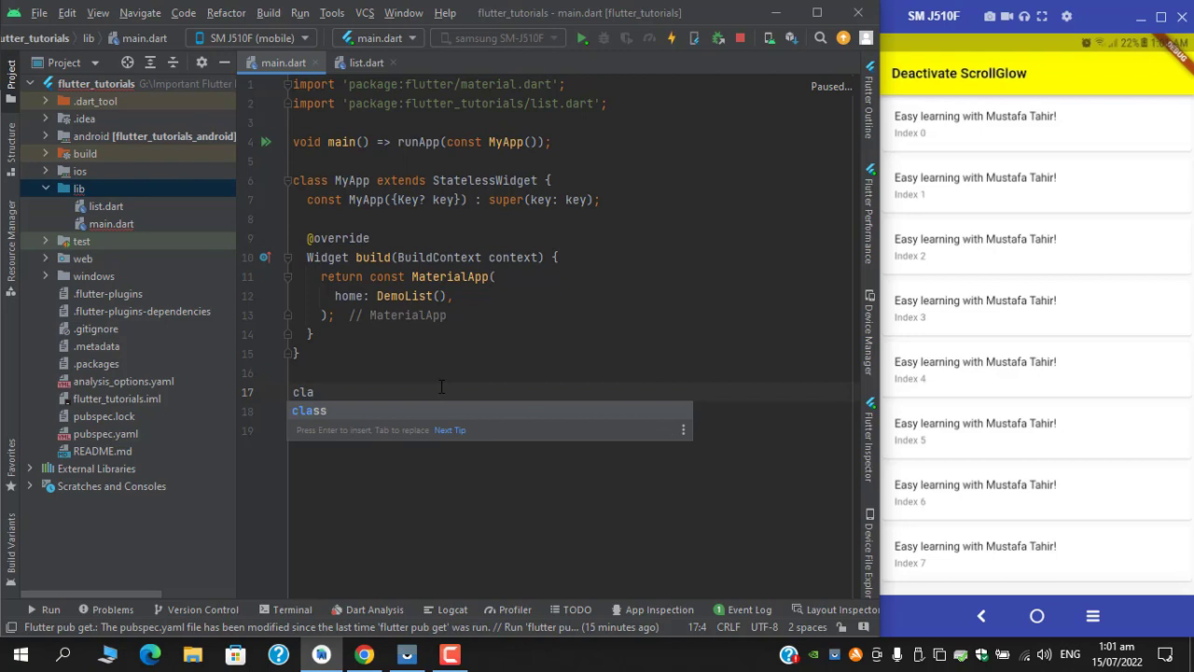
pyautogui.write('ss')
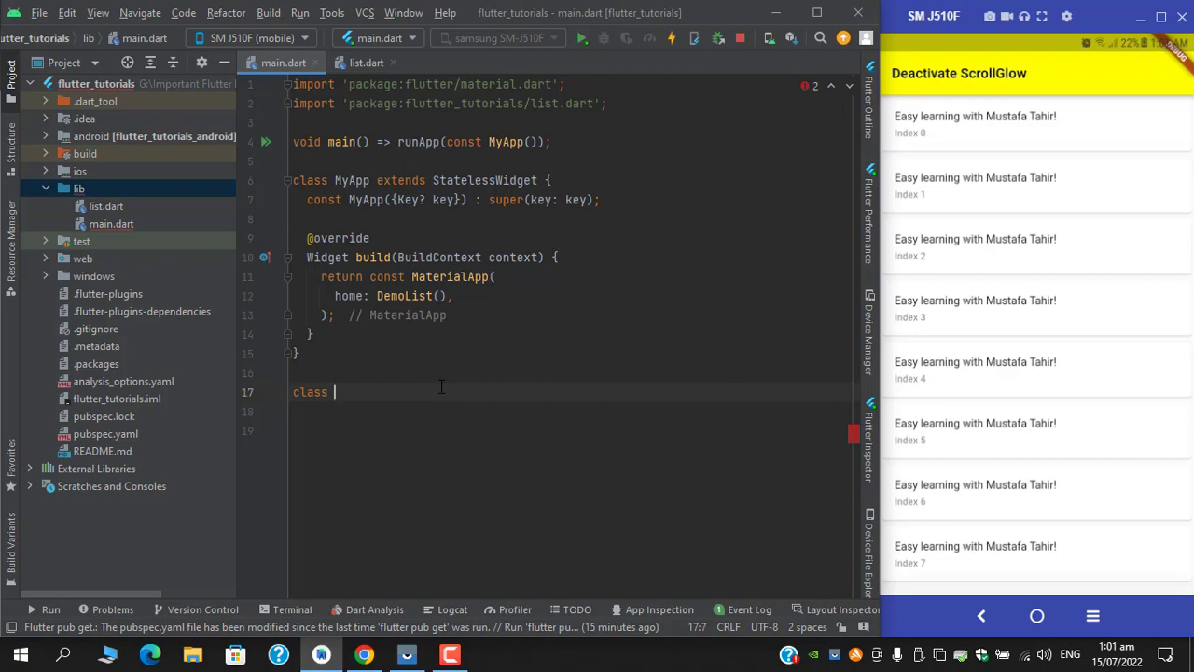
pyautogui.write('Custom')
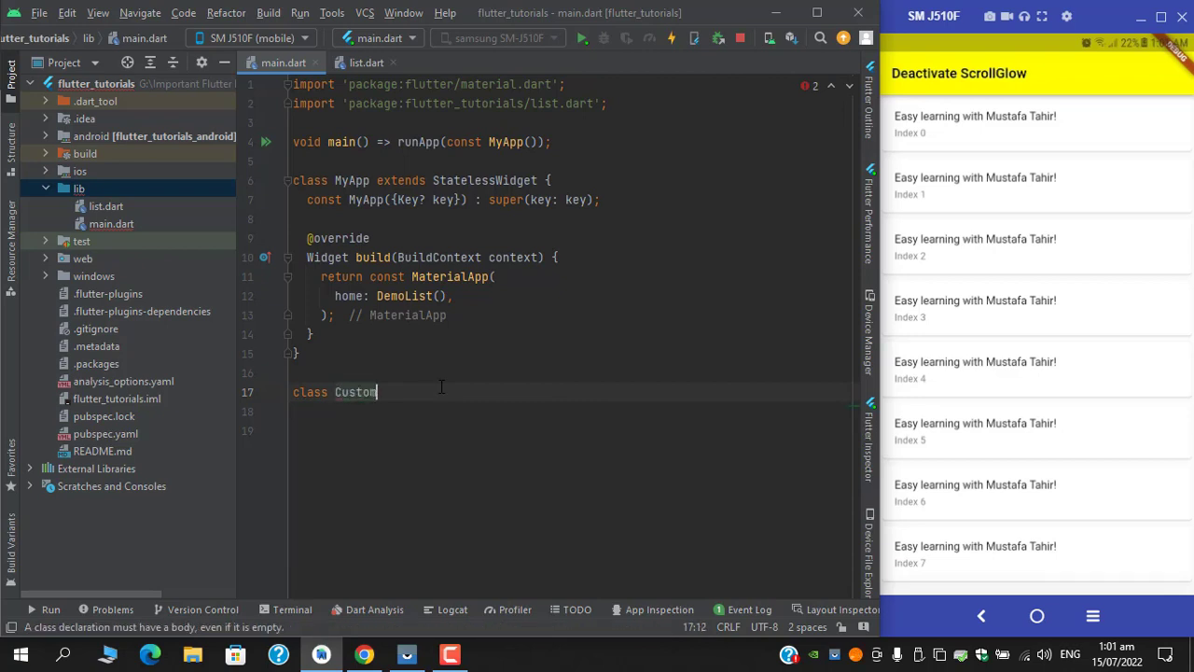
pyautogui.write('Bea')
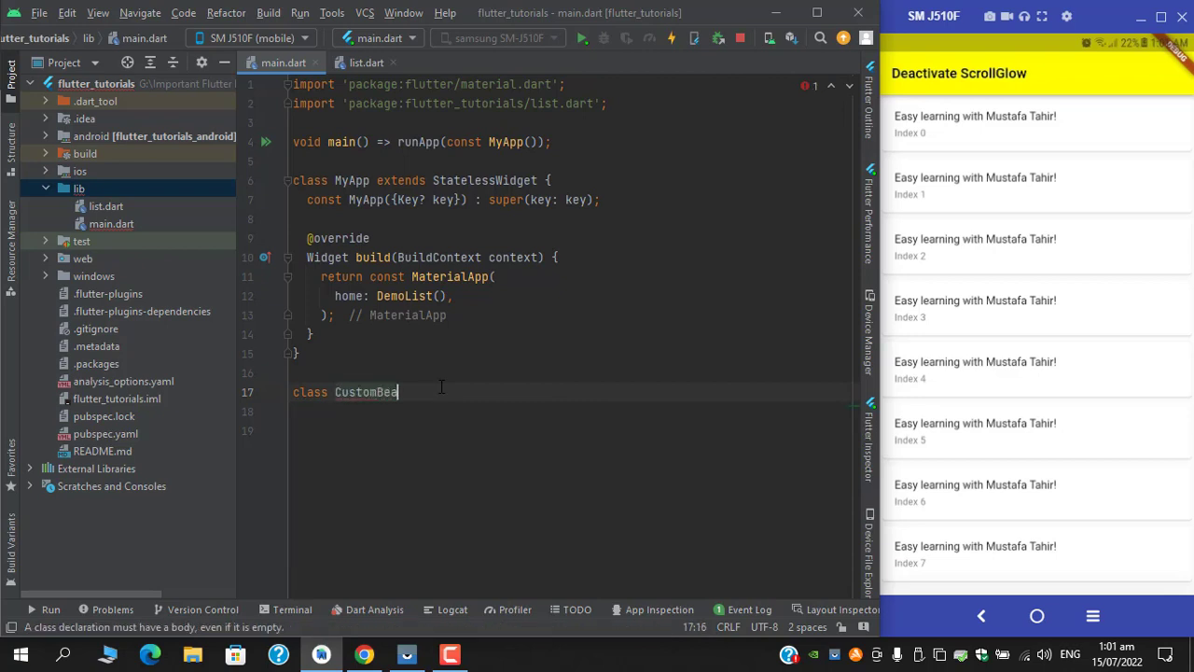
pyautogui.write('havi')
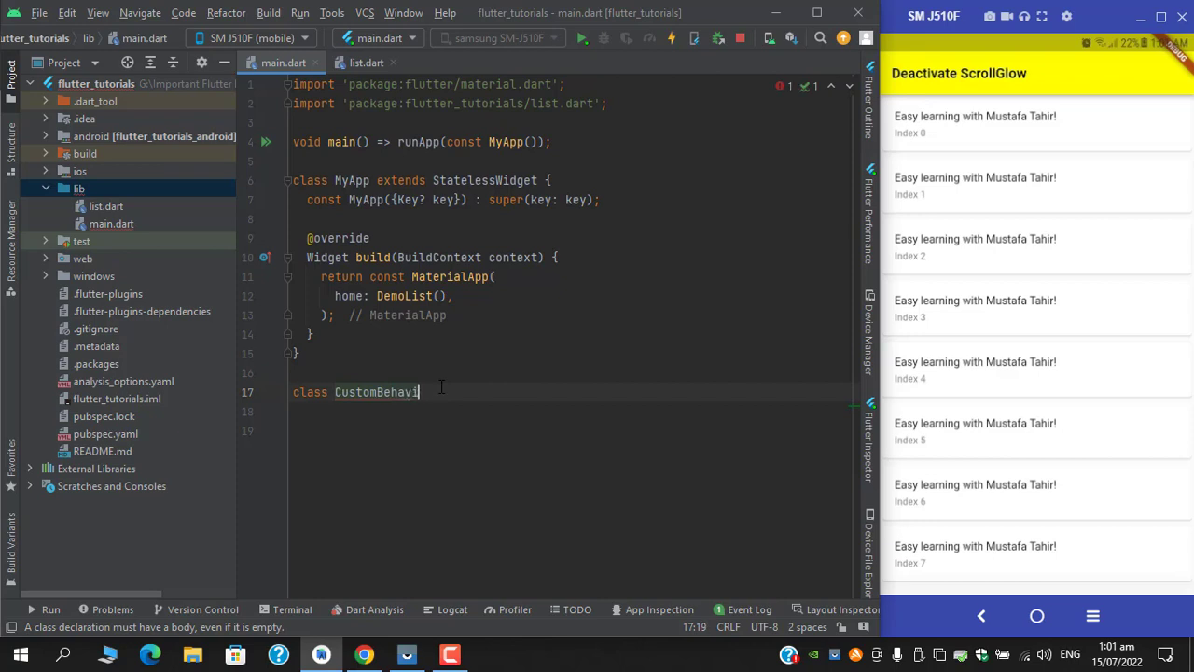
pyautogui.write('or ex')
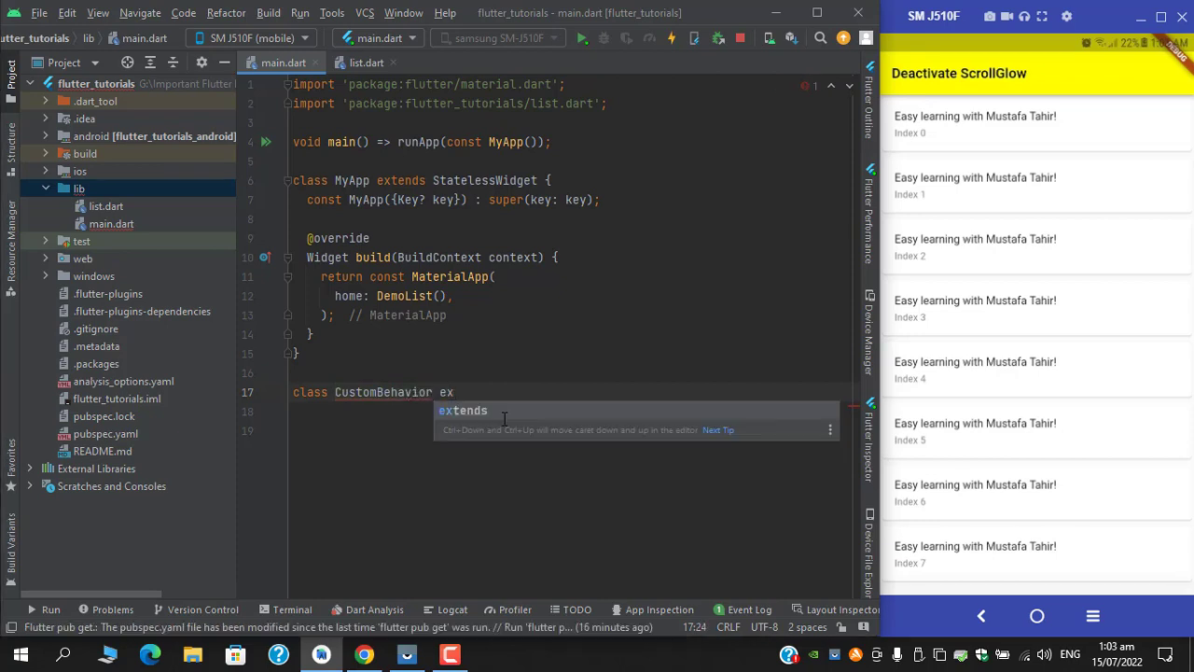
pyautogui.write('ScrollBehavior')
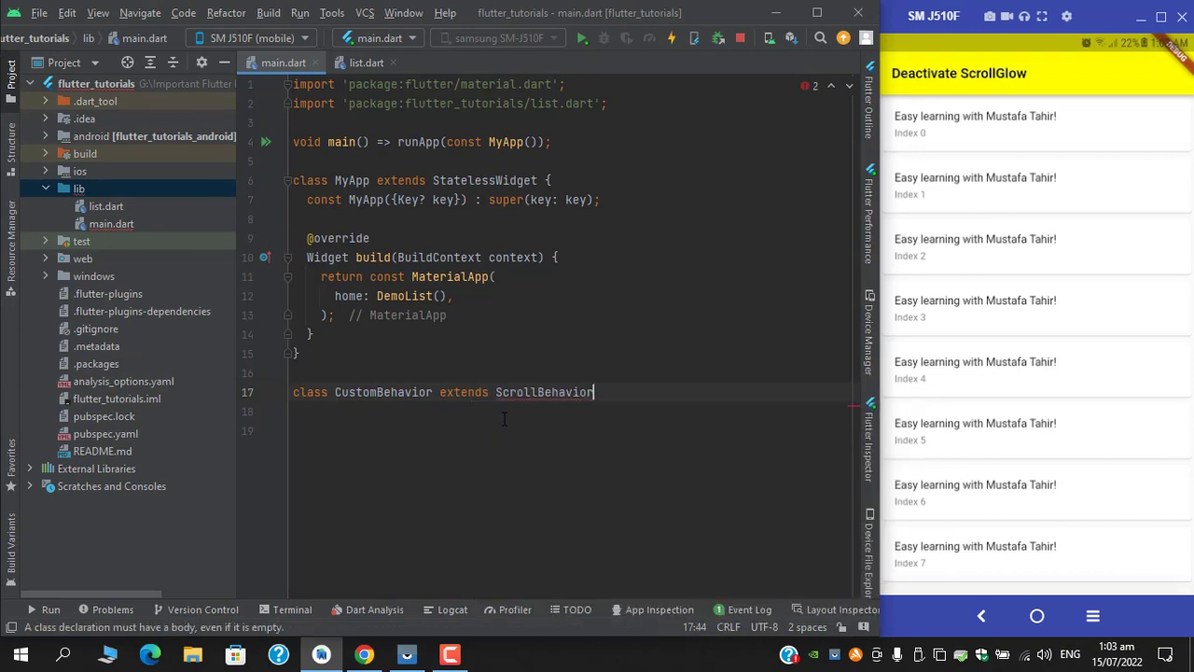
pyautogui.write('{')
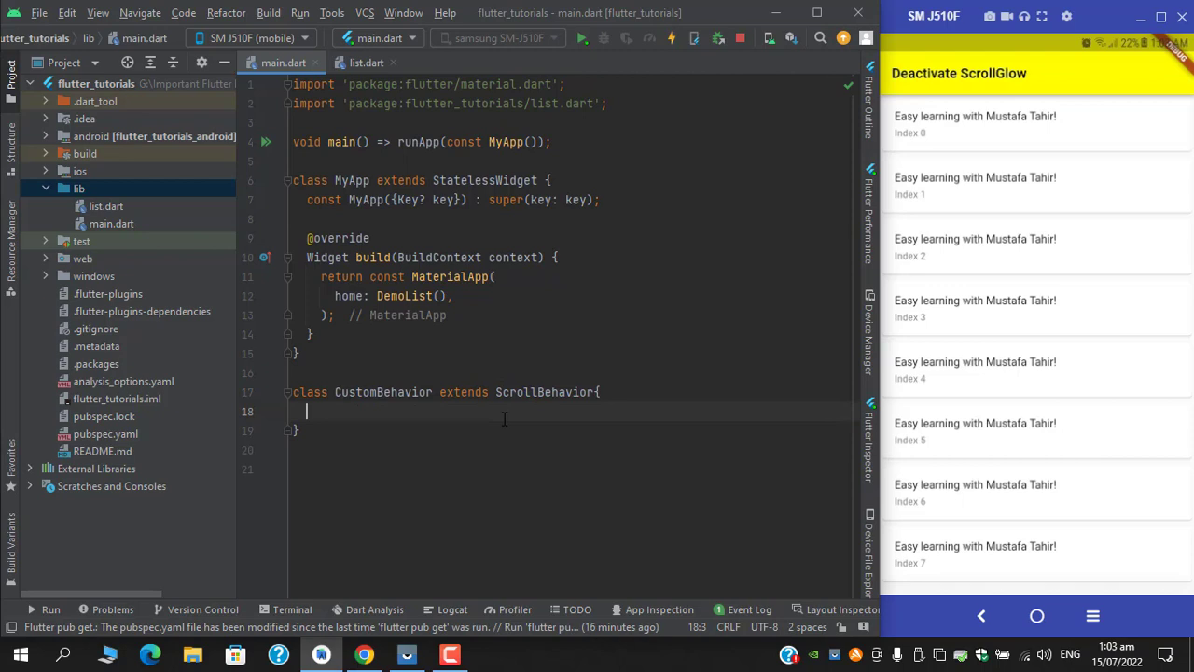
# Override buildOverscrollIndicator(BuildContext context, Widget child, ...) in CustomBehavior to return child
pyautogui.write('build')
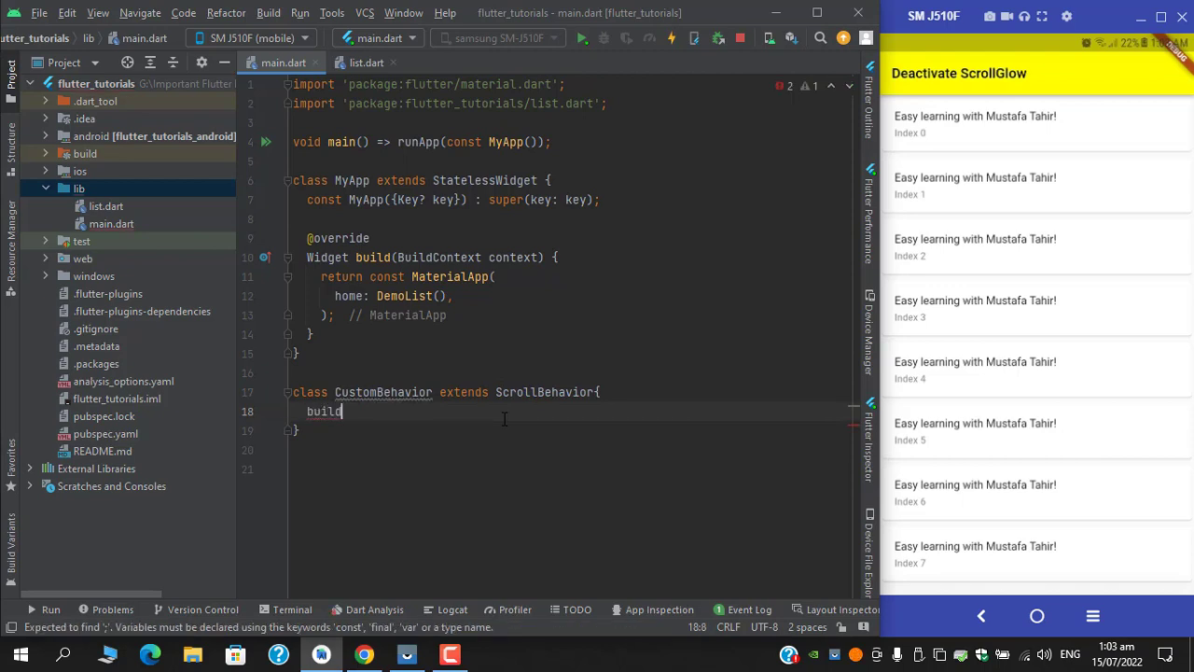
pyautogui.write('Over')
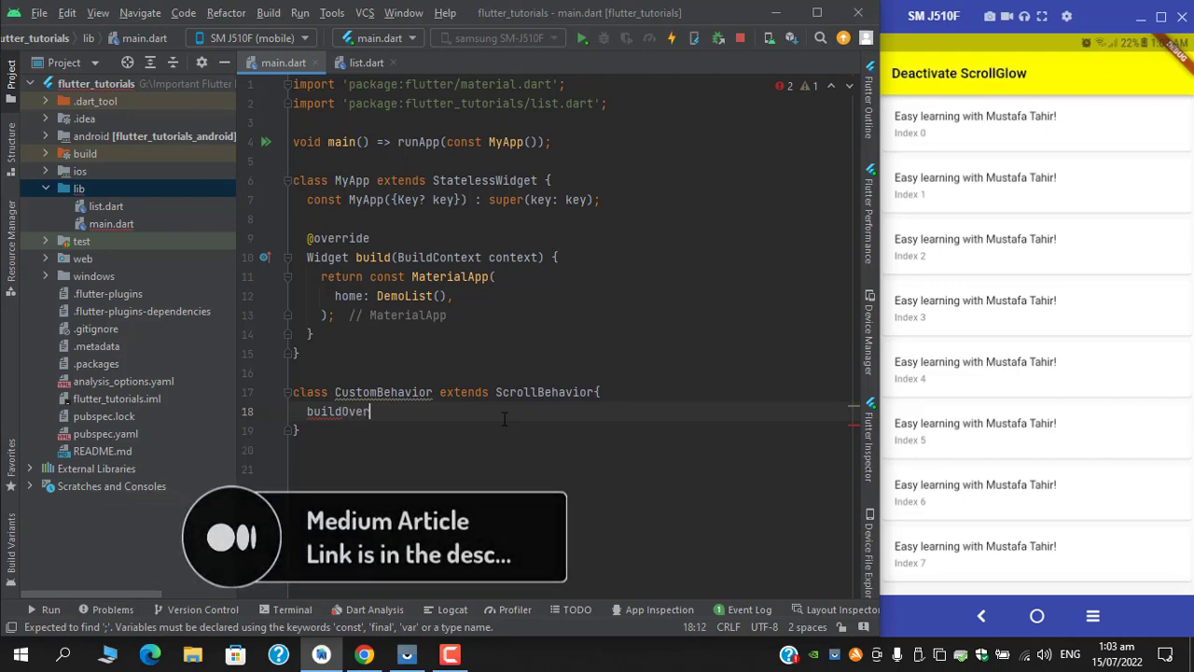
pyautogui.write('Scr')
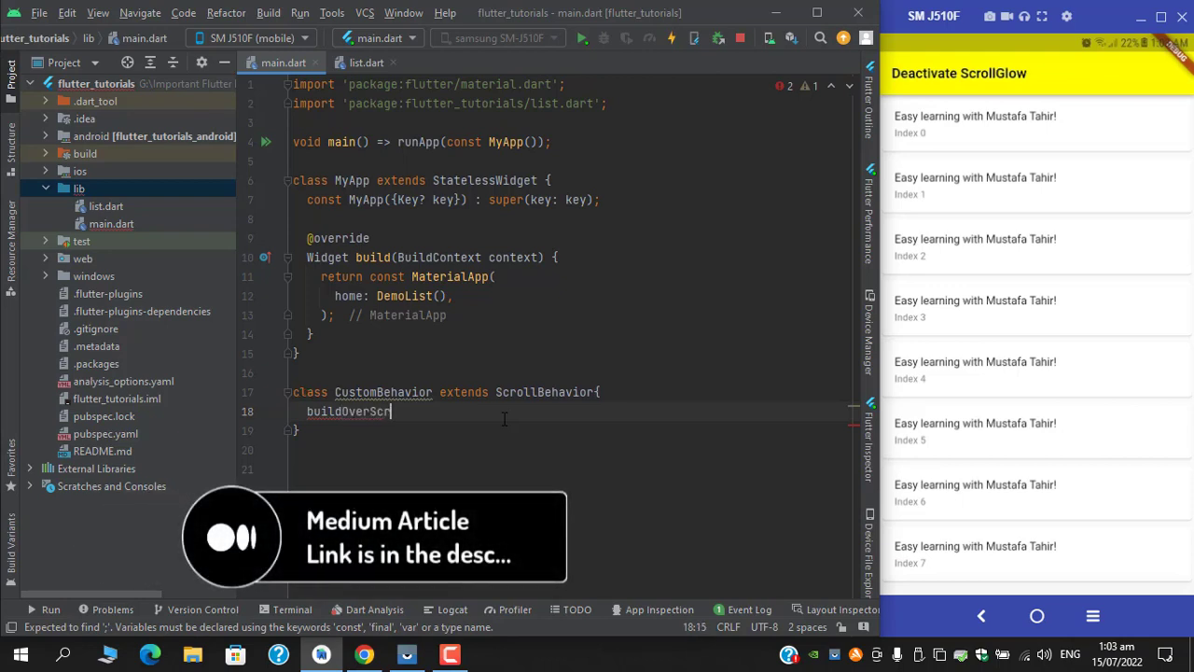
pyautogui.write('o')
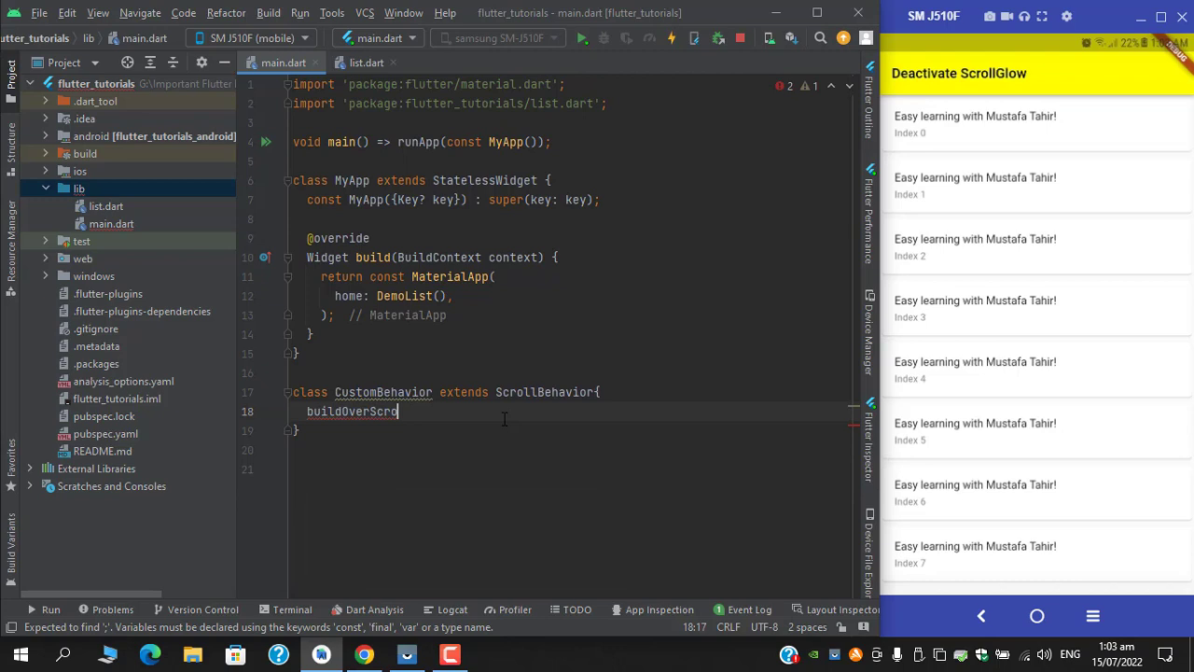
pyautogui.write('ll')
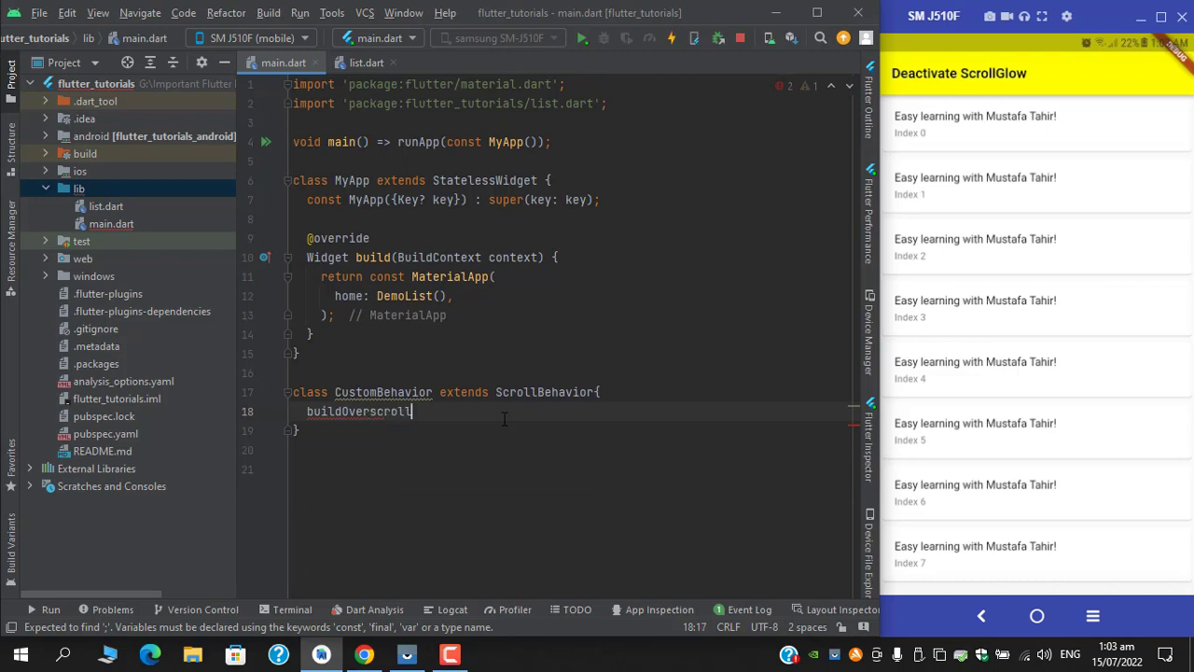
pyautogui.write('Indi')
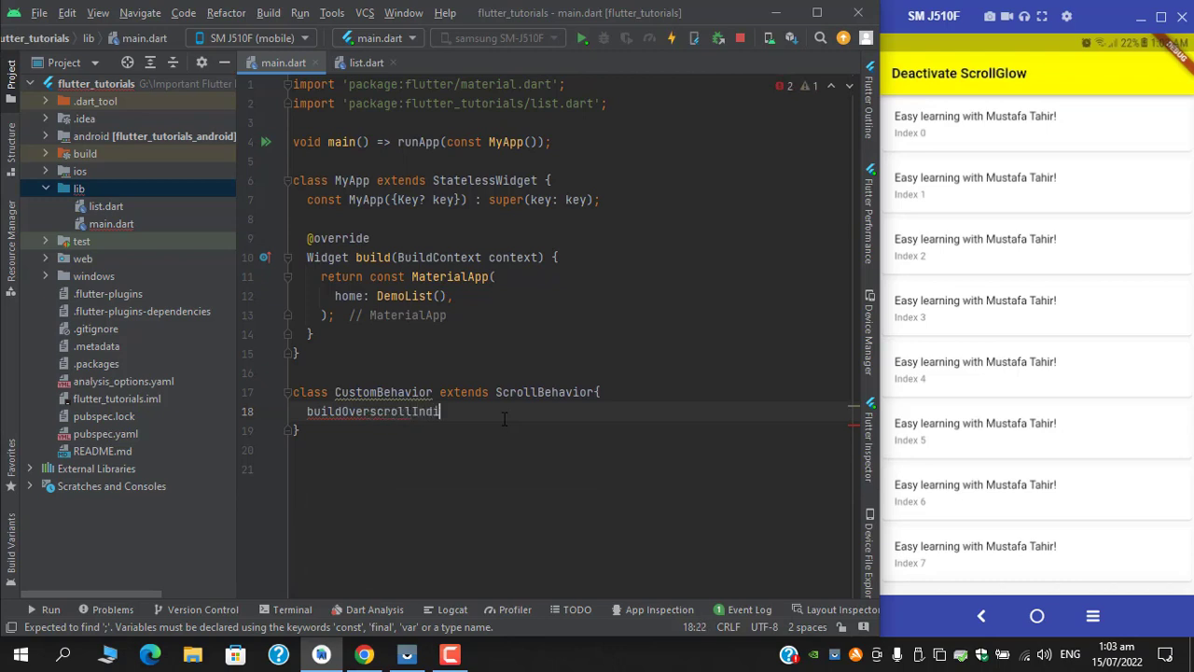
pyautogui.write('cator(')
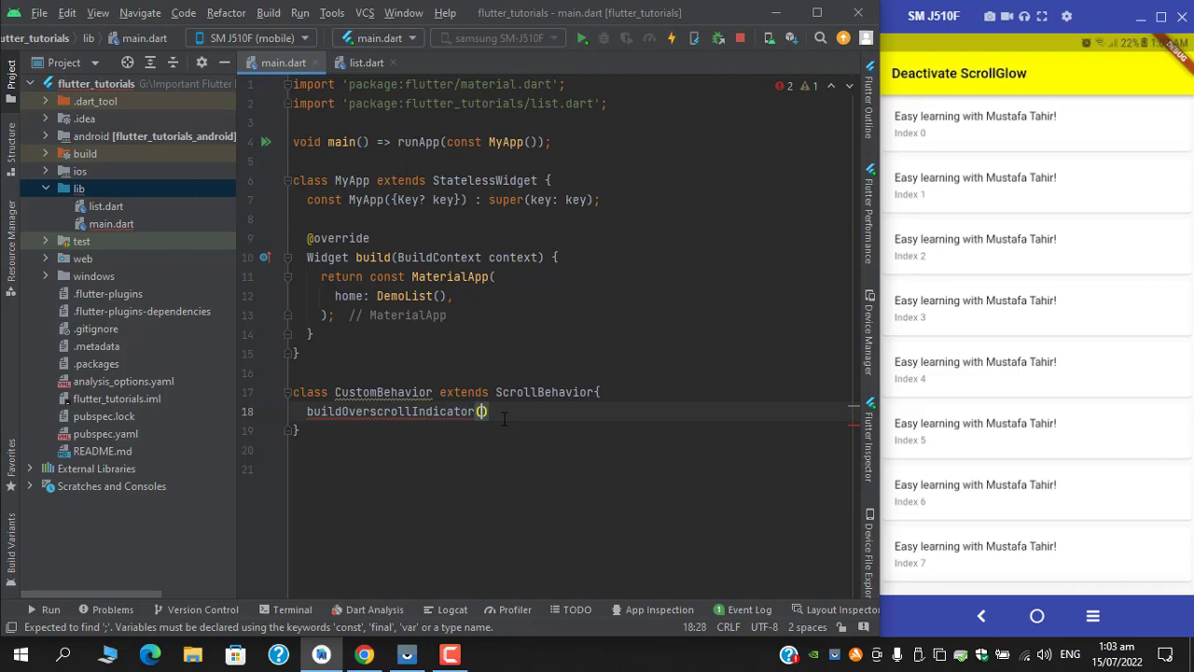
pyautogui.write('BuildContext')
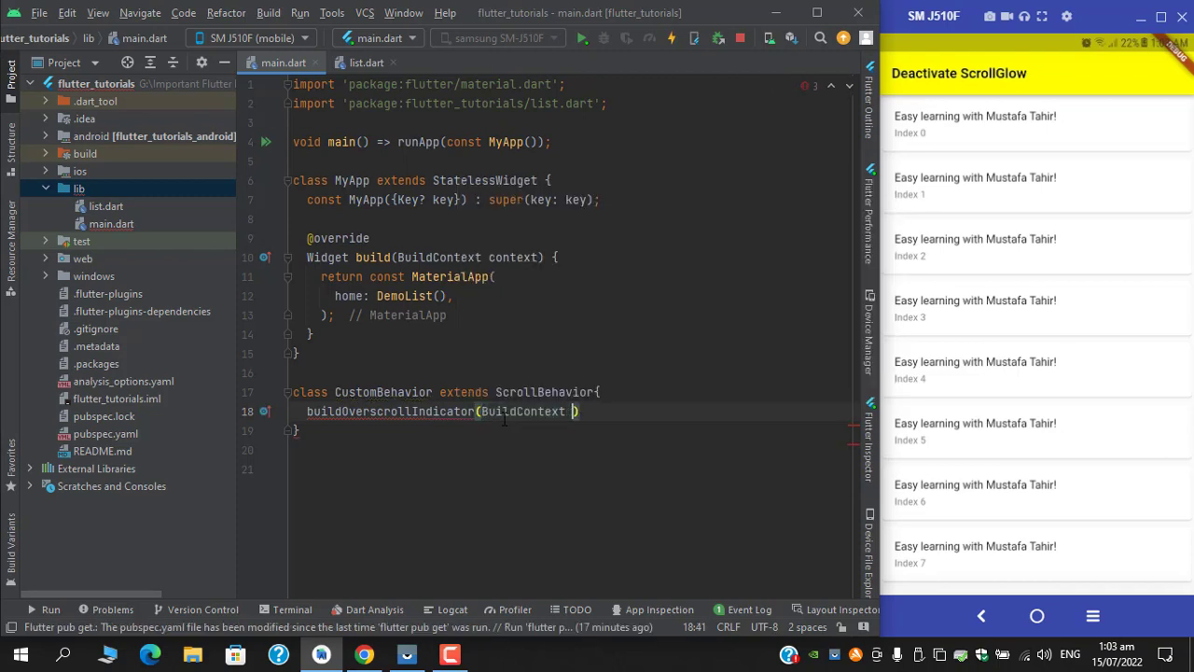
pyautogui.write('context, W')
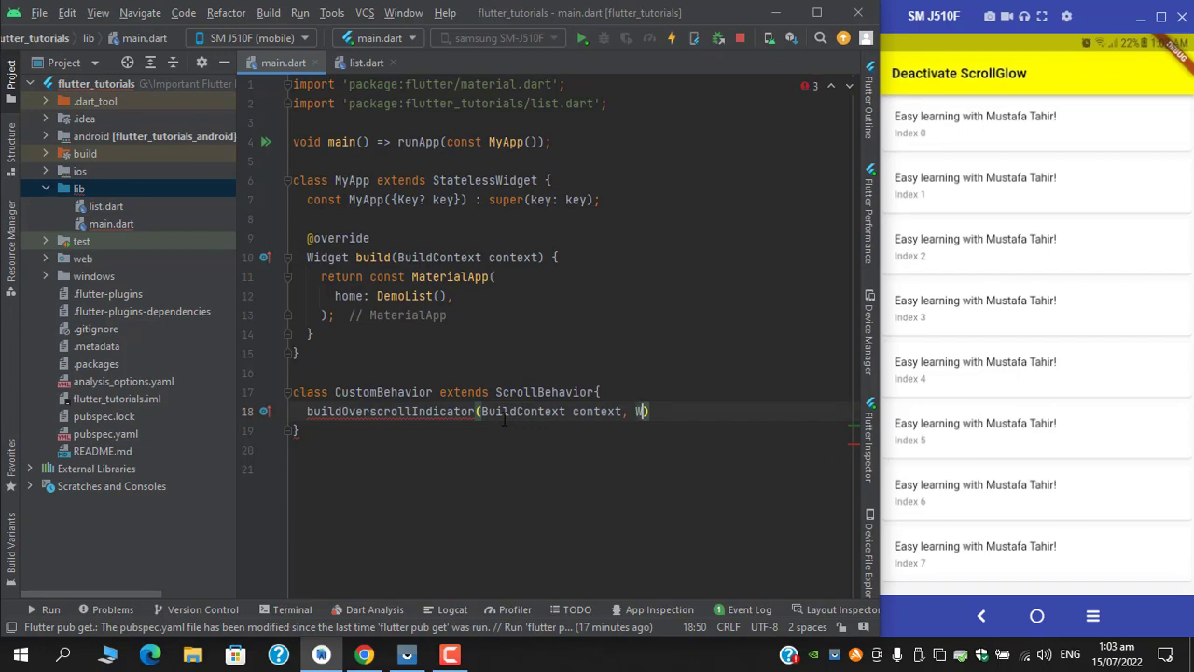
pyautogui.write('idget child, _')
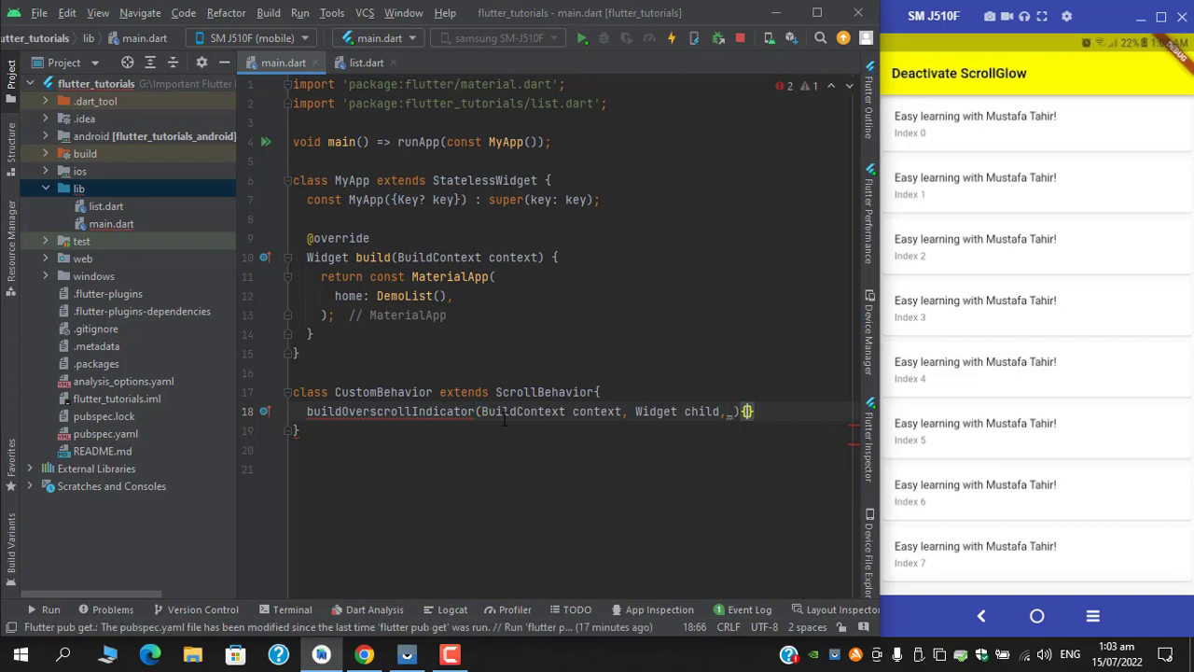
pyautogui.write('return child;')
pyautogui.write('builder: ,')
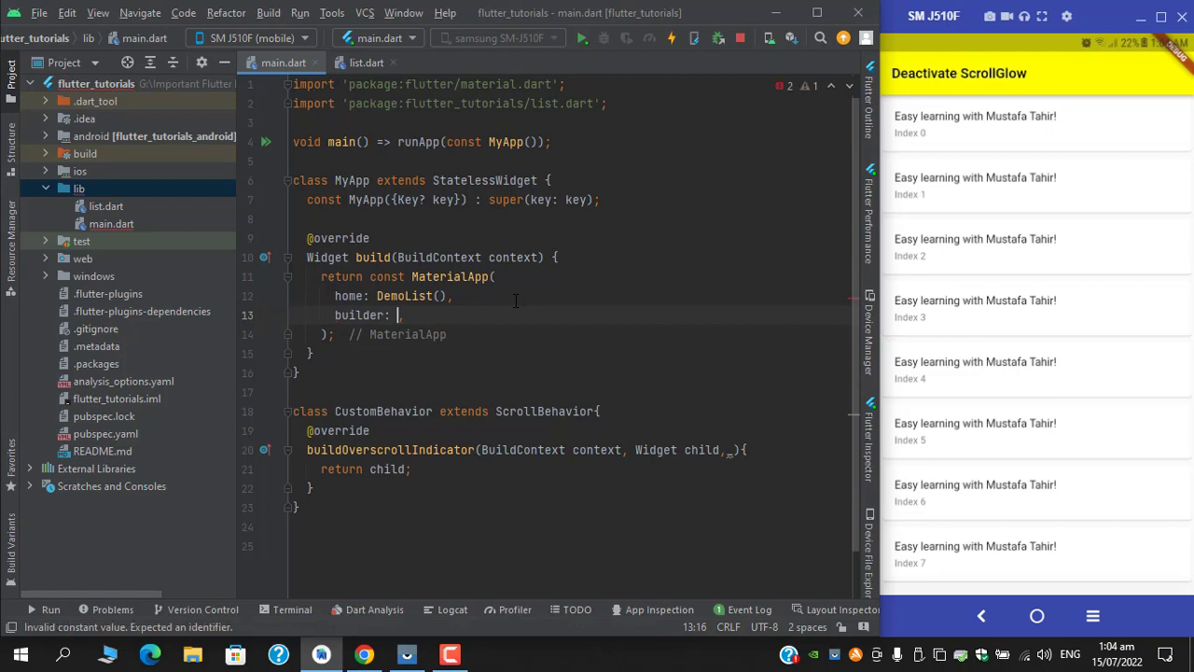
# Add a MaterialApp builder returning ScrollConfiguration(behavior: CustomBehavior(), child: child);
pyautogui.write('(')
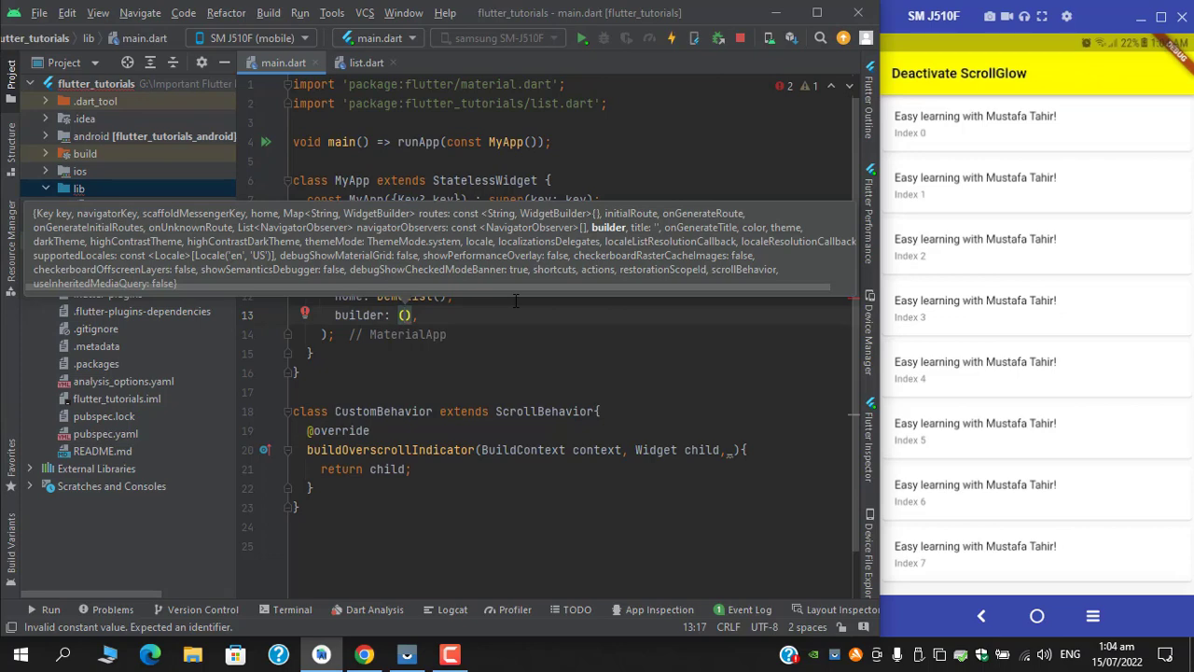
pyautogui.write('co')
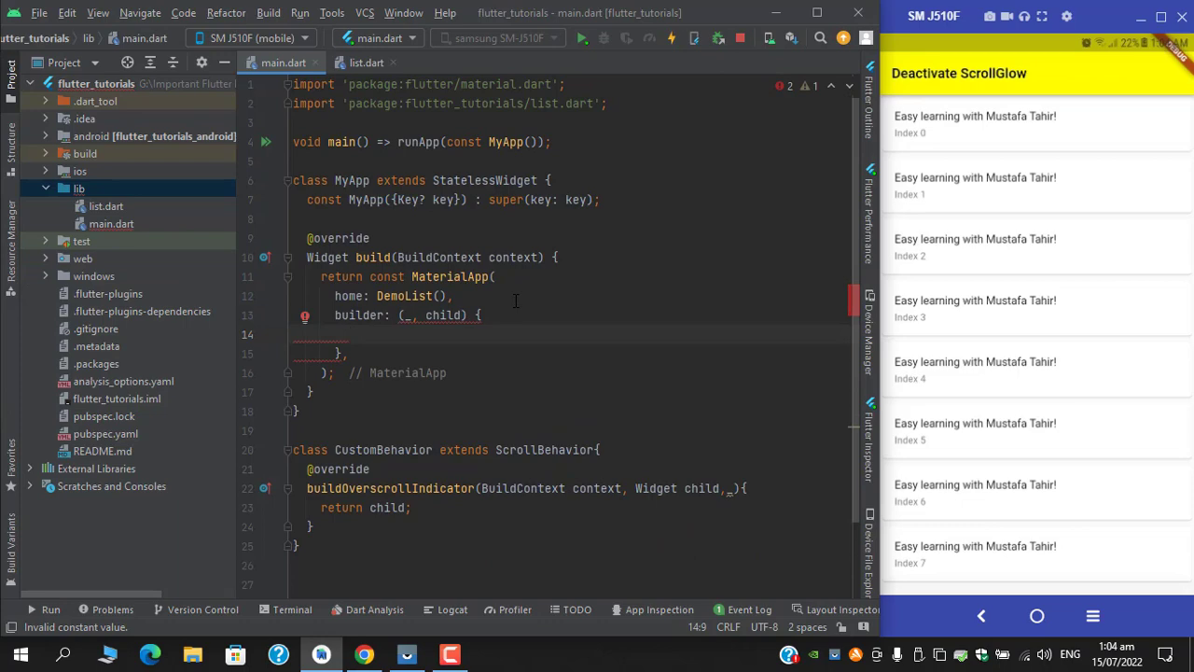
pyautogui.write('return')
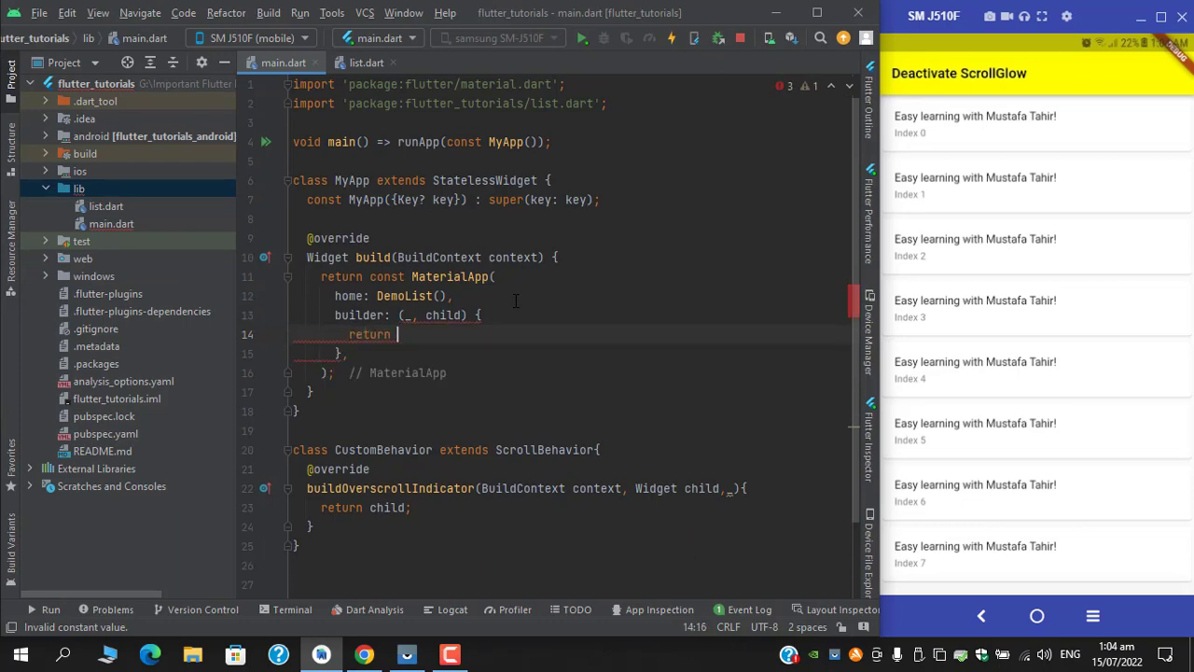
pyautogui.write('ScrollConfiguration(behavior: behavior, child: child')
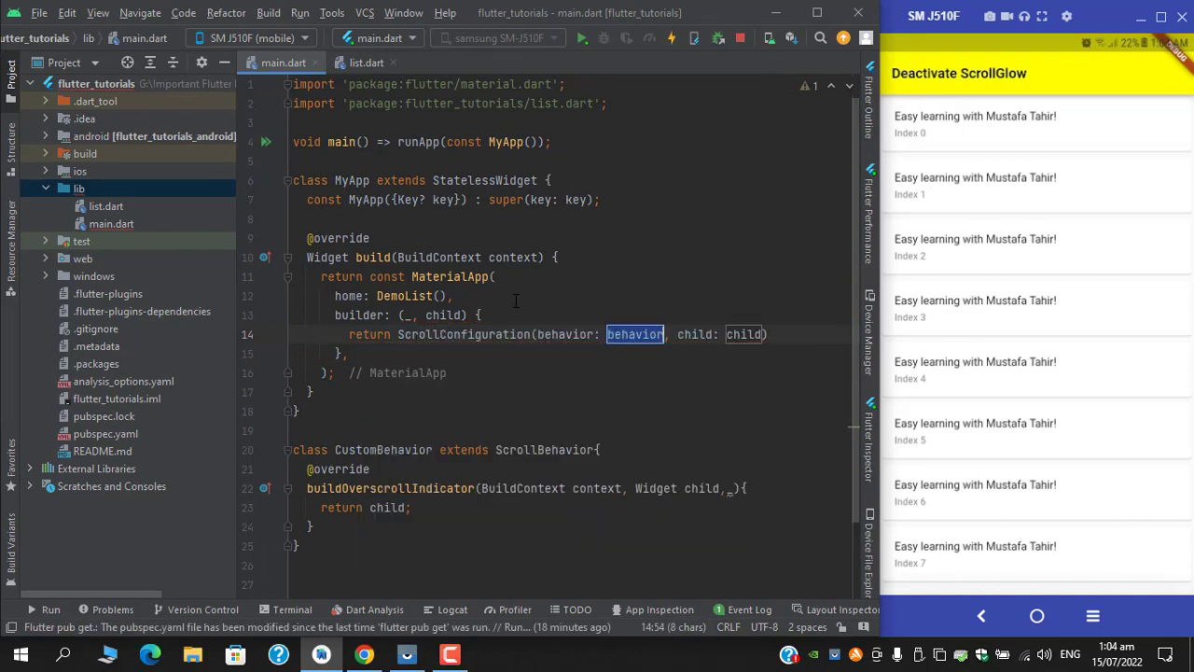
pyautogui.moveTo(634, 334)
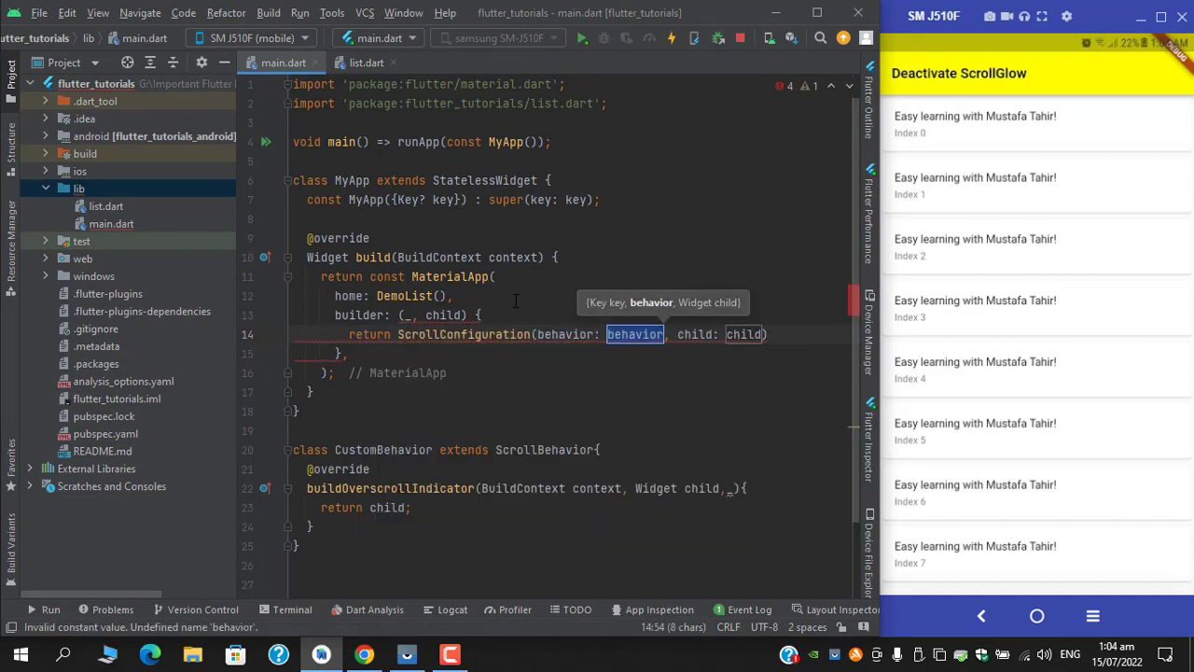
pyautogui.write('CustomBehavior()')
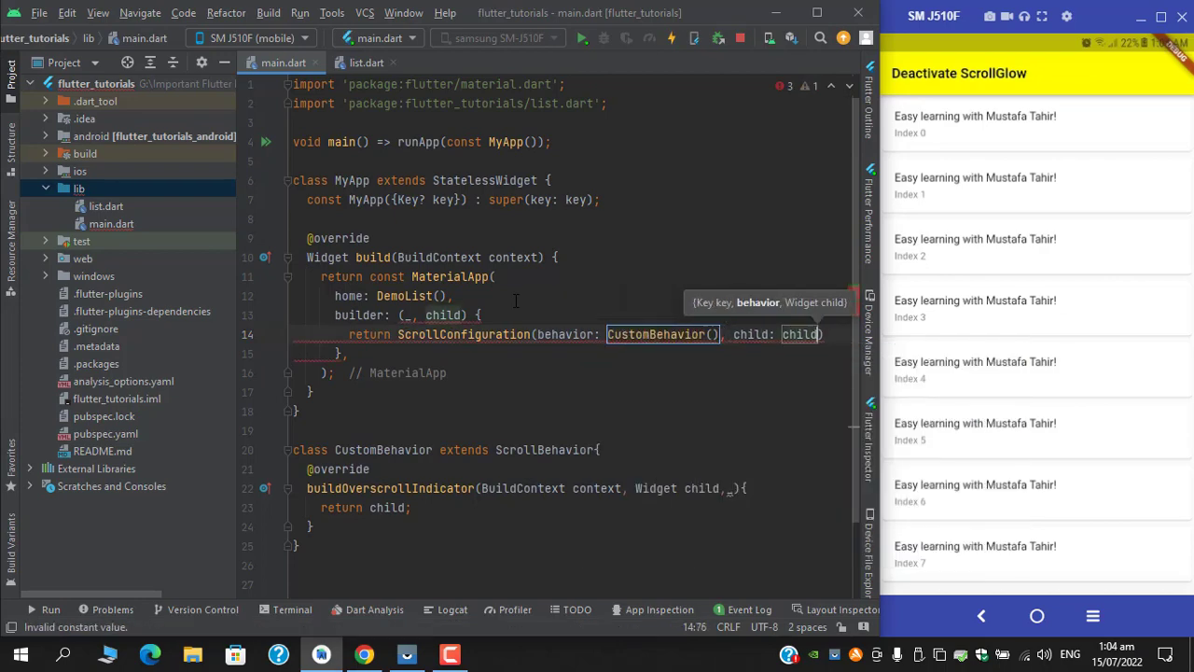
pyautogui.write(';')
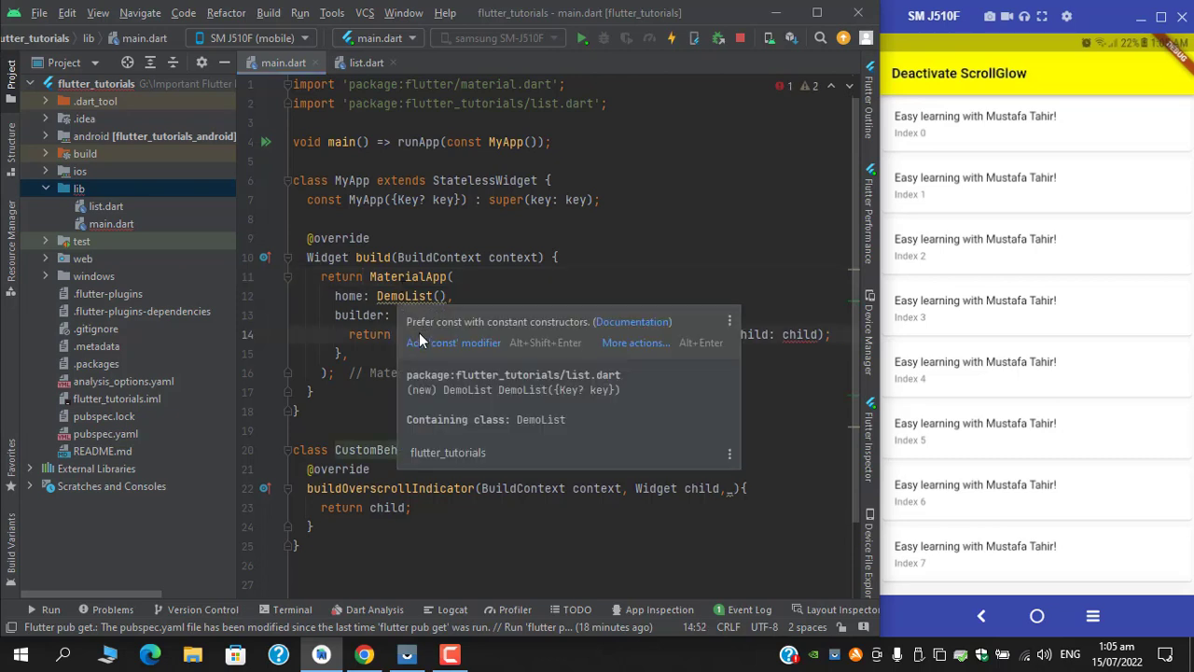
# Make home const DemoList() via quick fix and rerun the app with child! passed to ScrollConfiguration
pyautogui.click(440, 343)
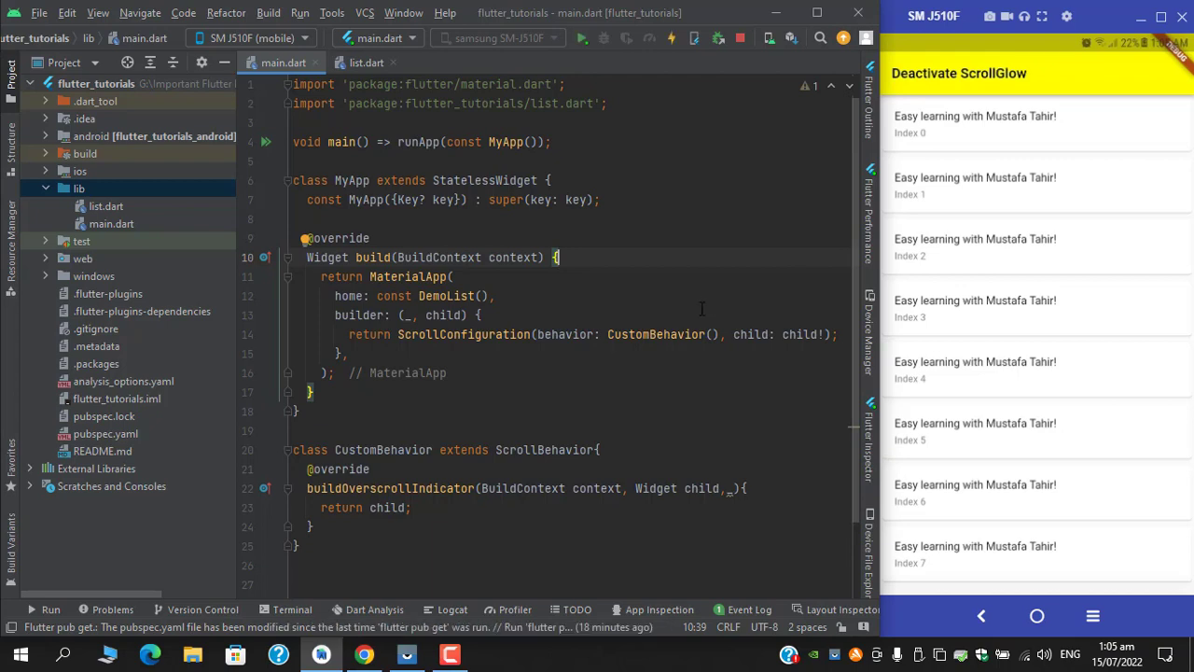
pyautogui.click(672, 37)
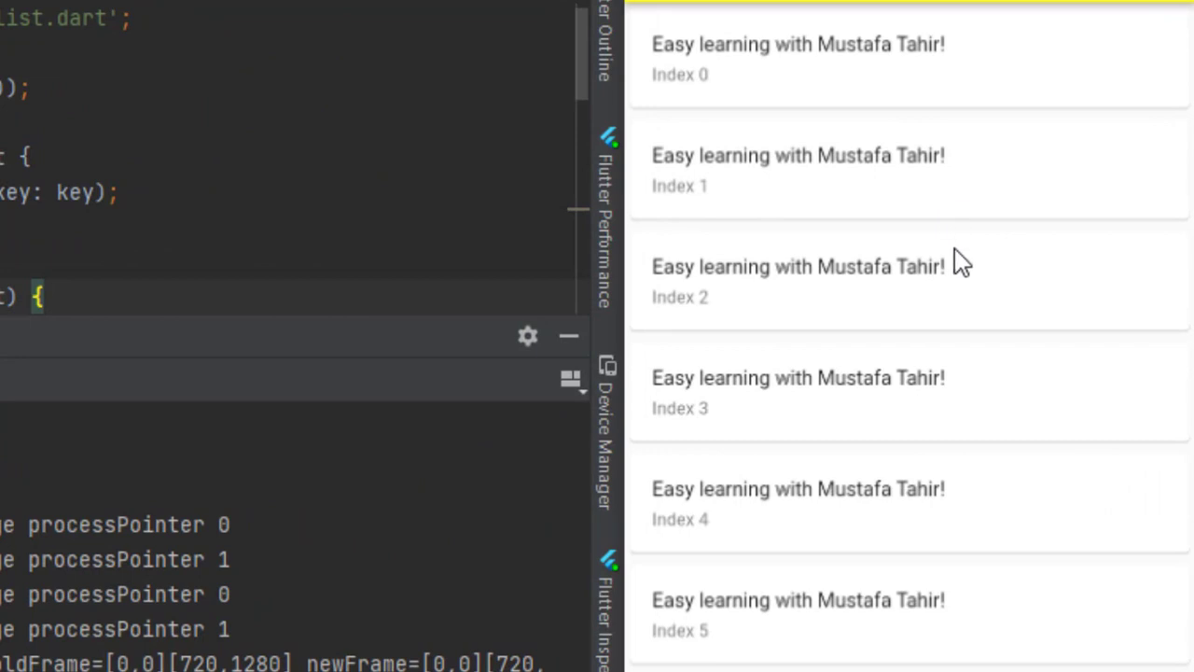
pyautogui.moveTo(847, 429)
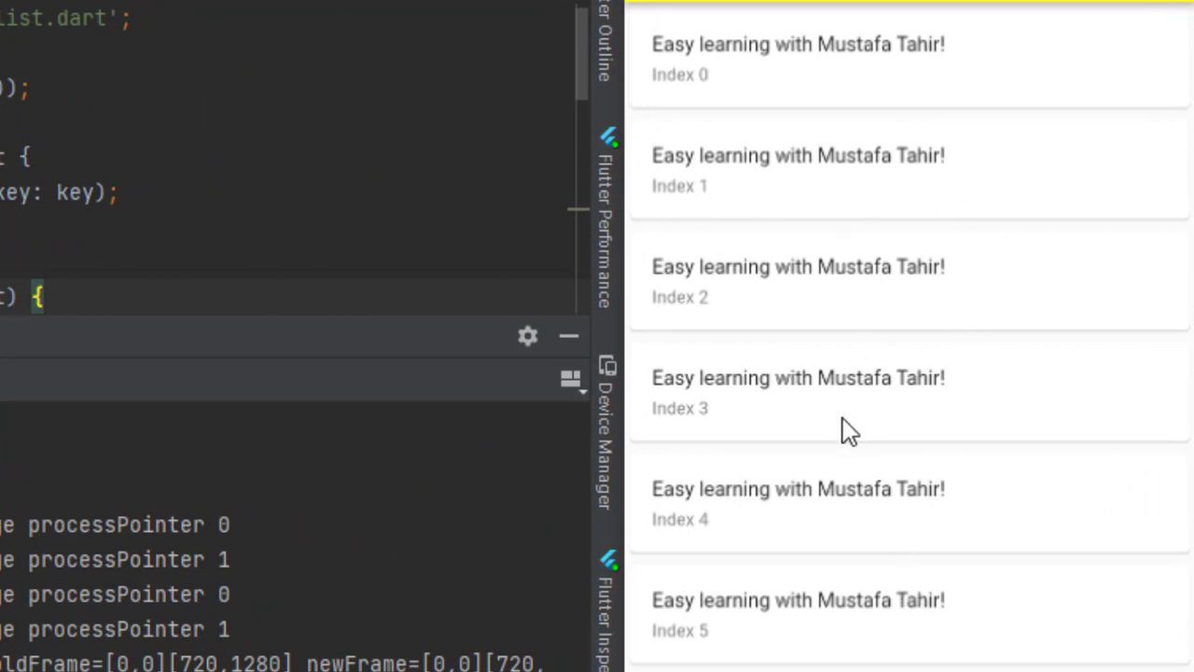
# Scroll the mirrored device list down past Index 30 and back up to confirm no overscroll glow
pyautogui.scroll(-3)
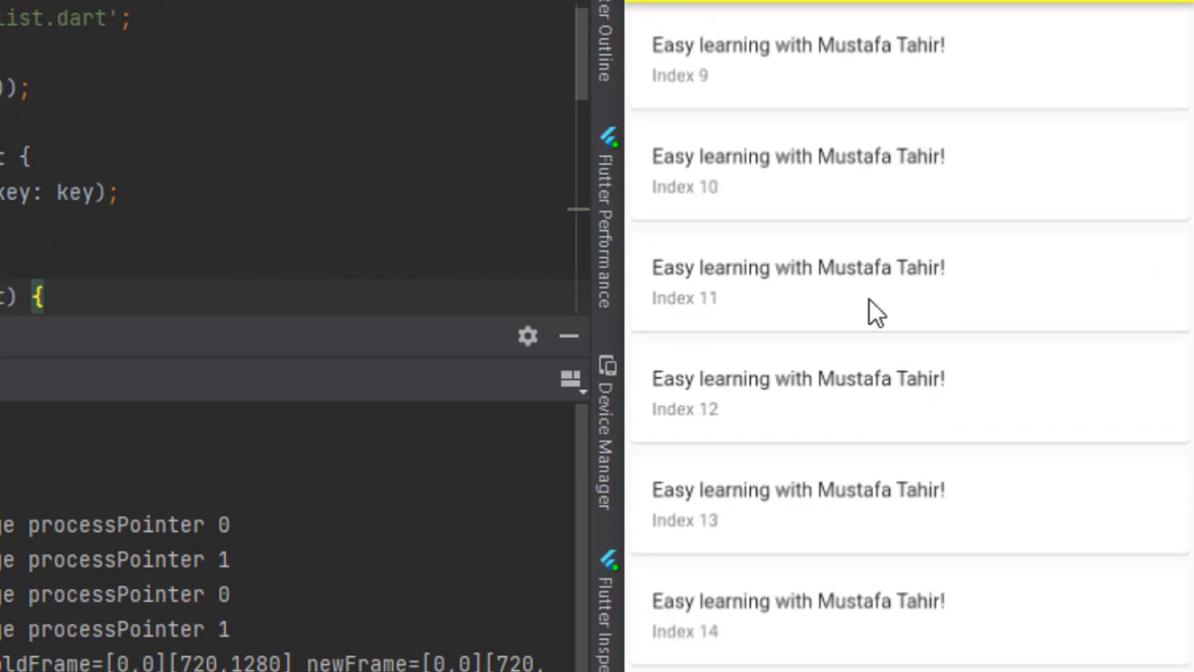
pyautogui.scroll(-3)
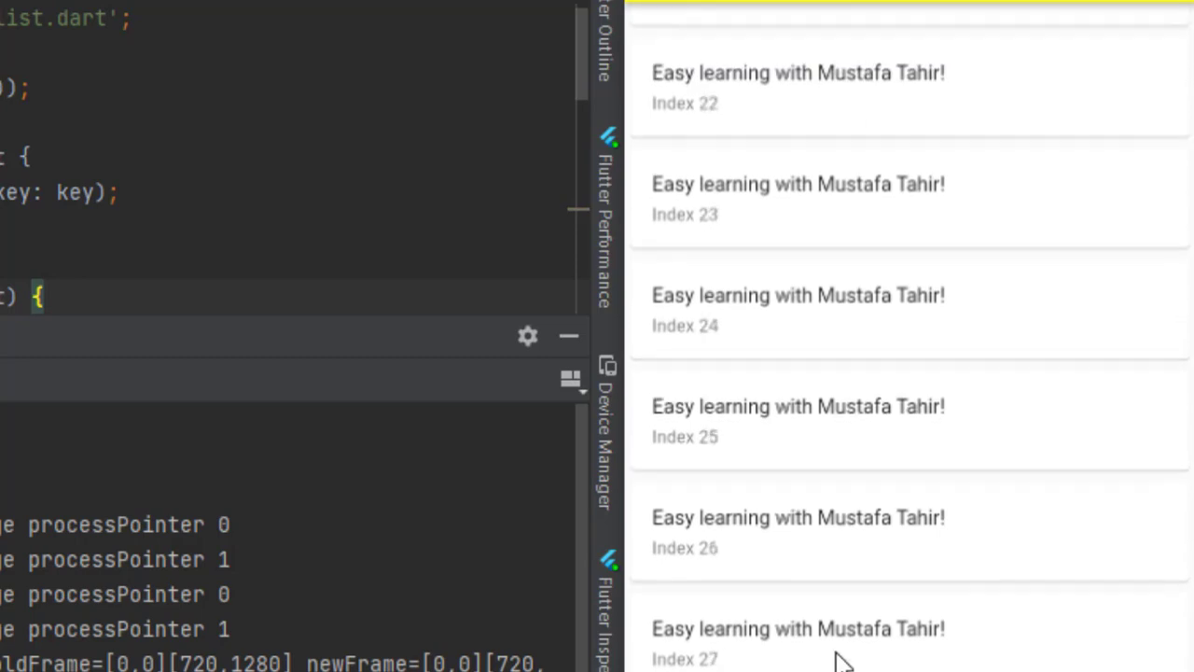
pyautogui.scroll(-3)
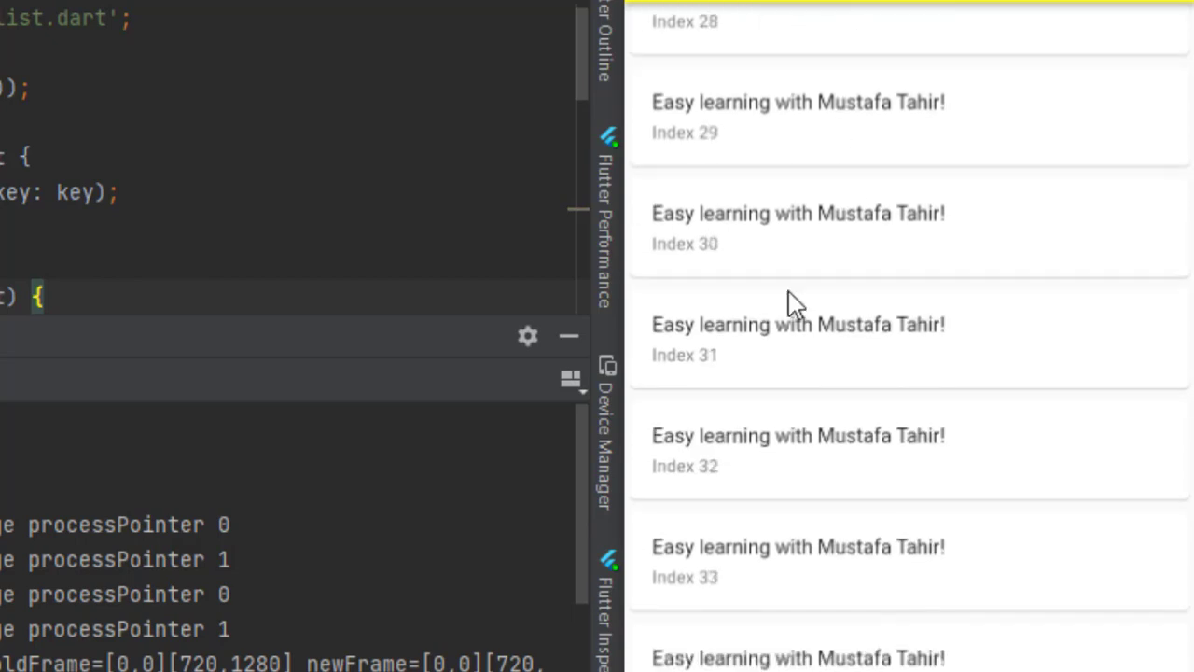
pyautogui.scroll(3)
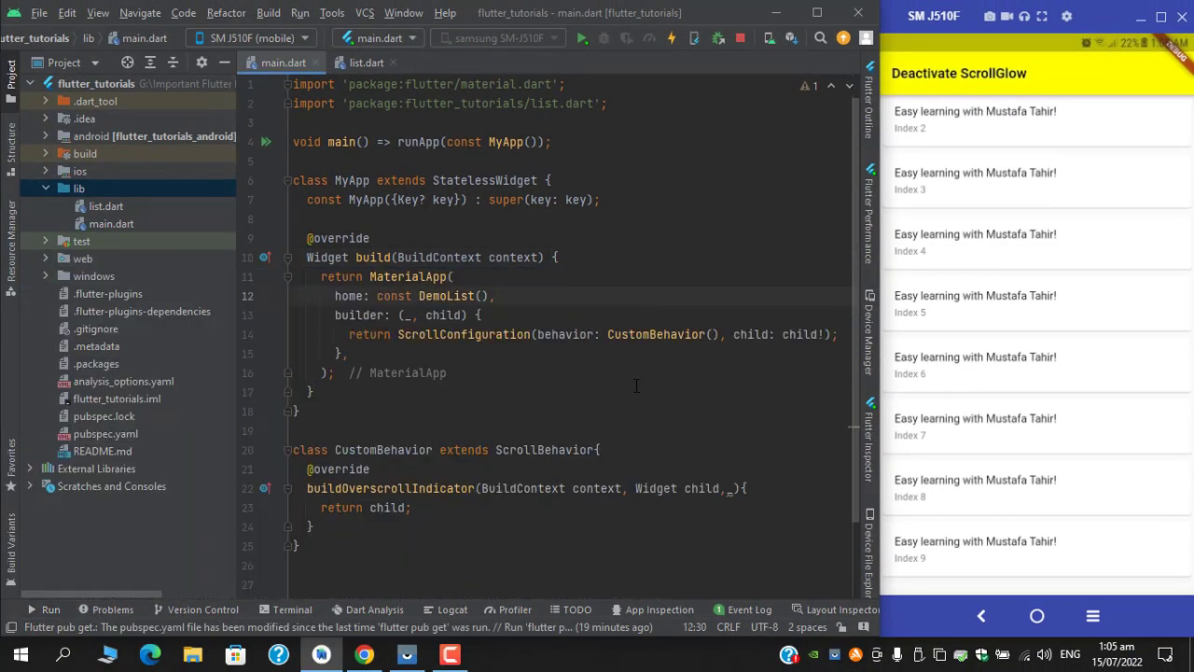
pyautogui.scroll(-3)
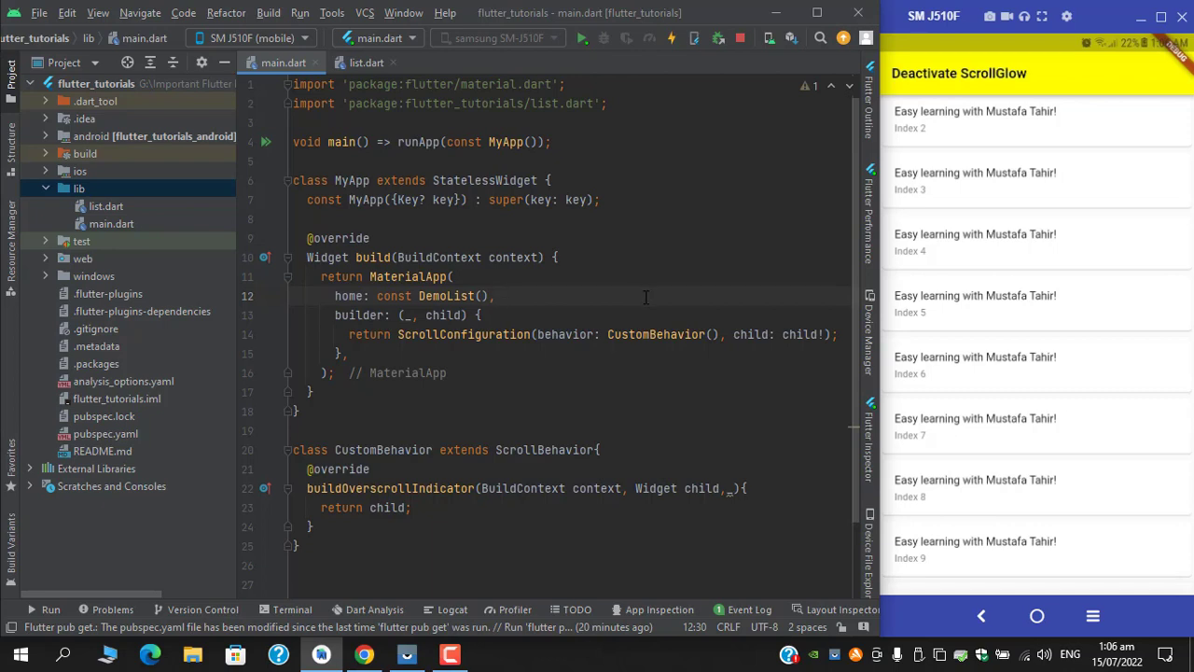
pyautogui.moveTo(647, 295)
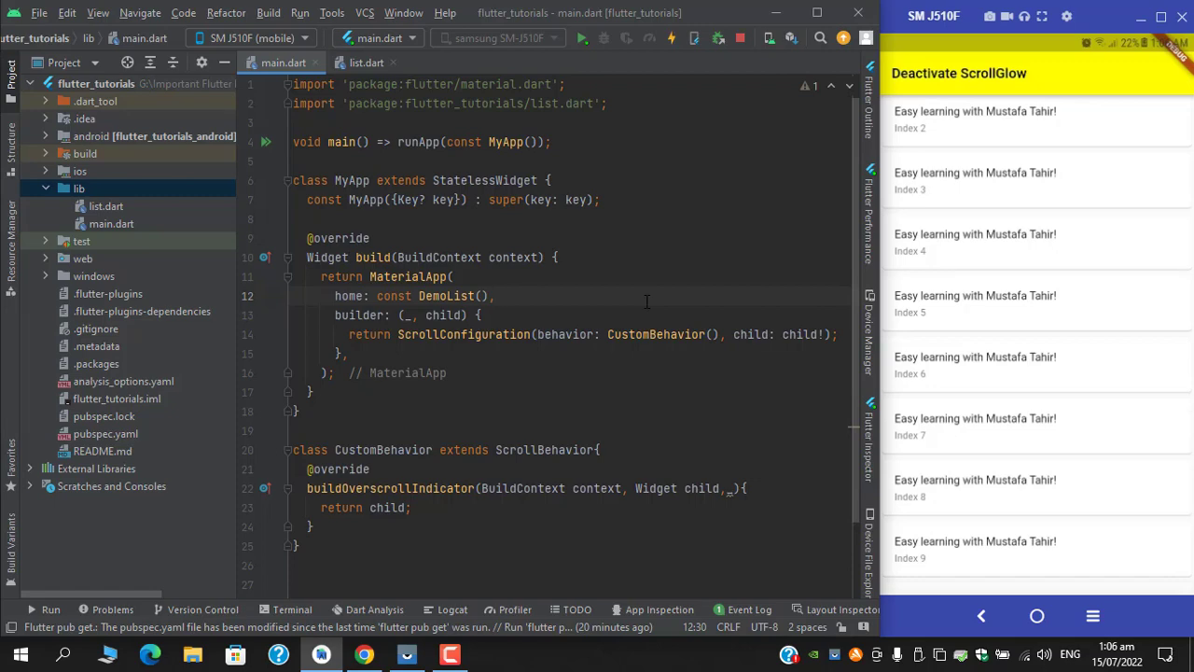
pyautogui.moveTo(644, 304)
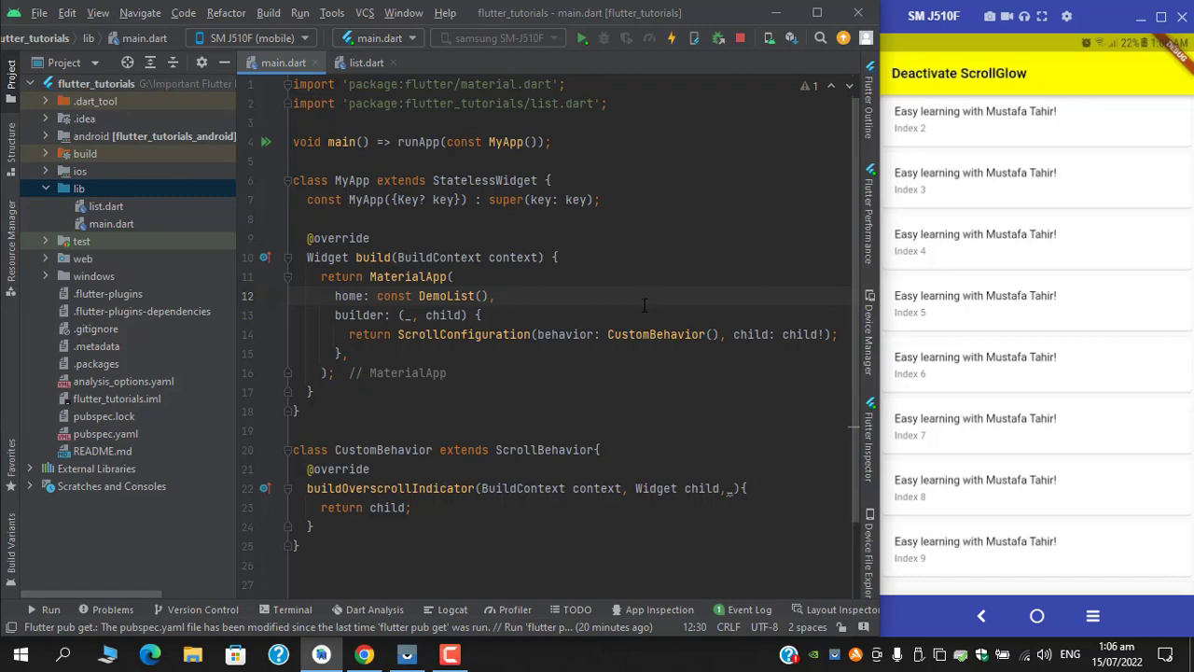